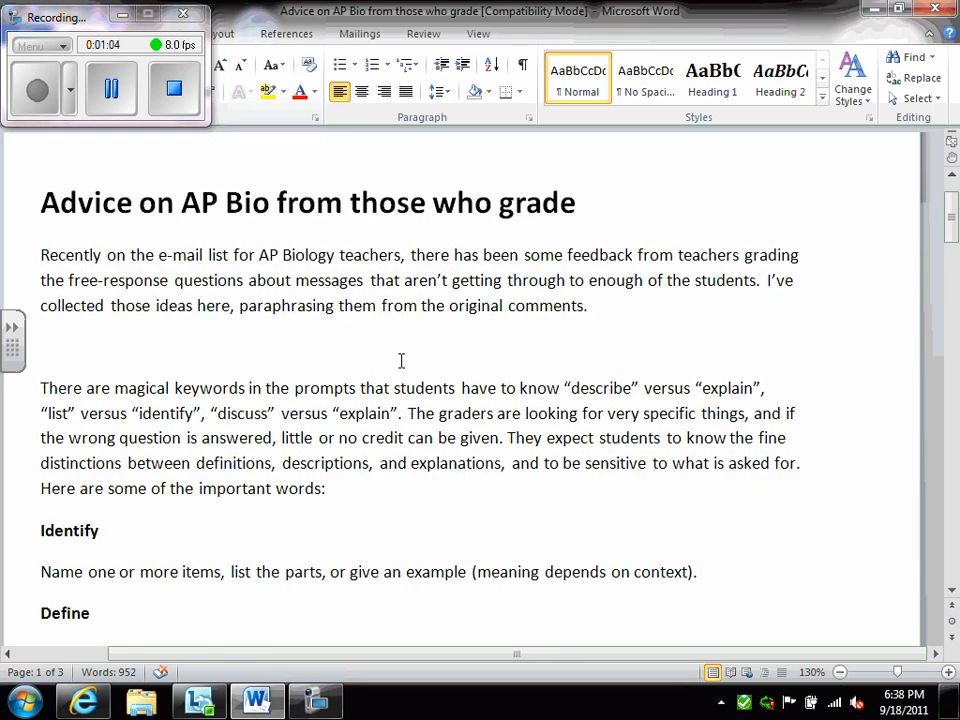
Scroll through the Identify, Define, Describe and Explain definitions down to the Contrast entry.
scroll(down, 3)
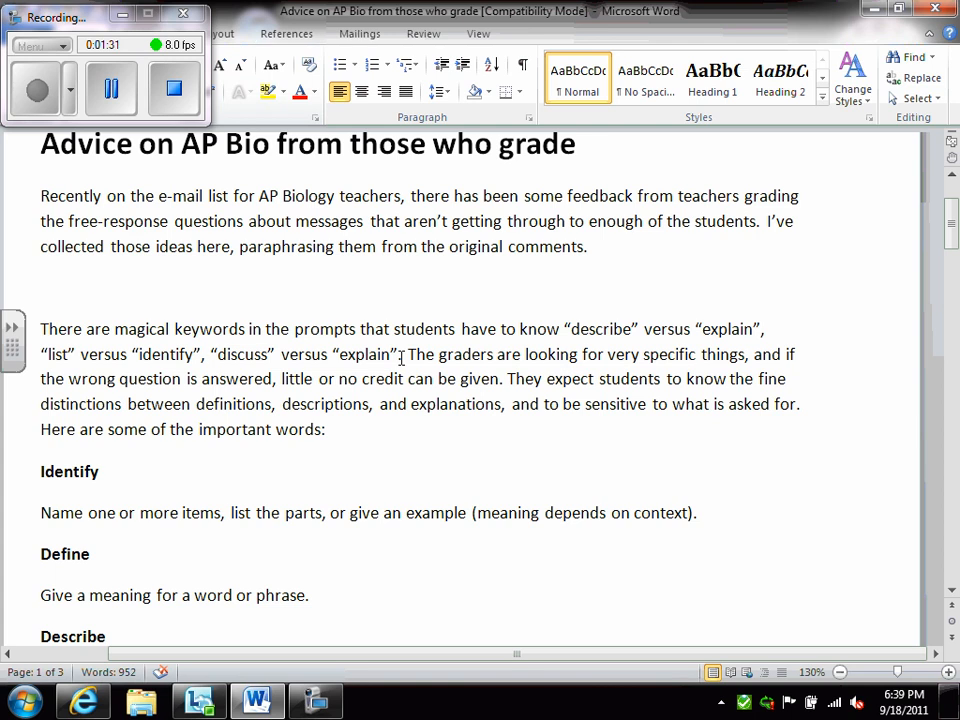
scroll(down, 3)
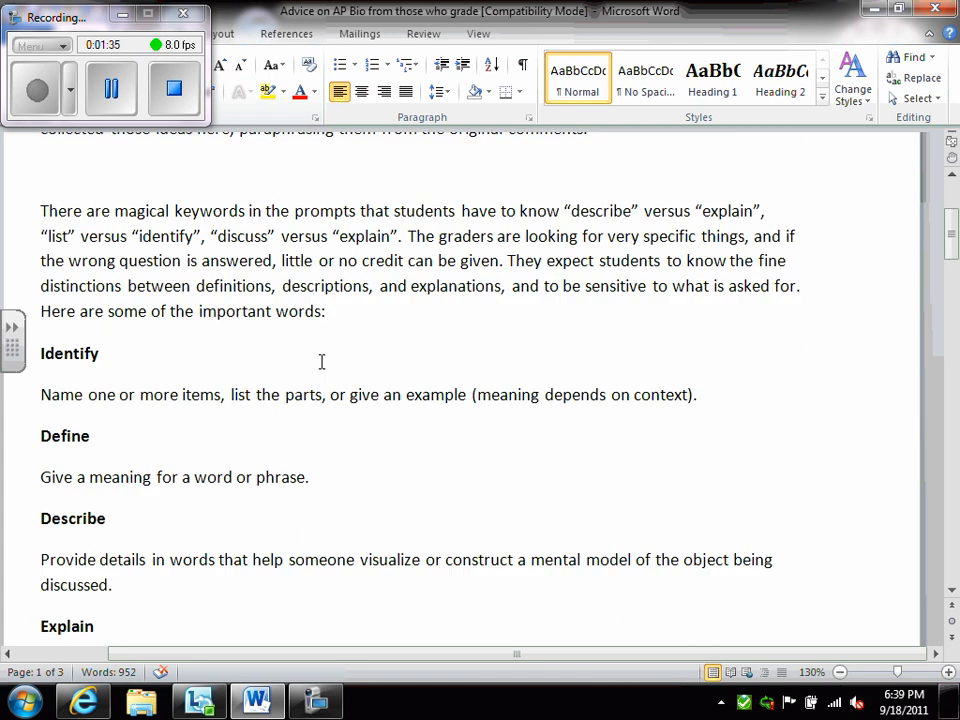
scroll(down, 3)
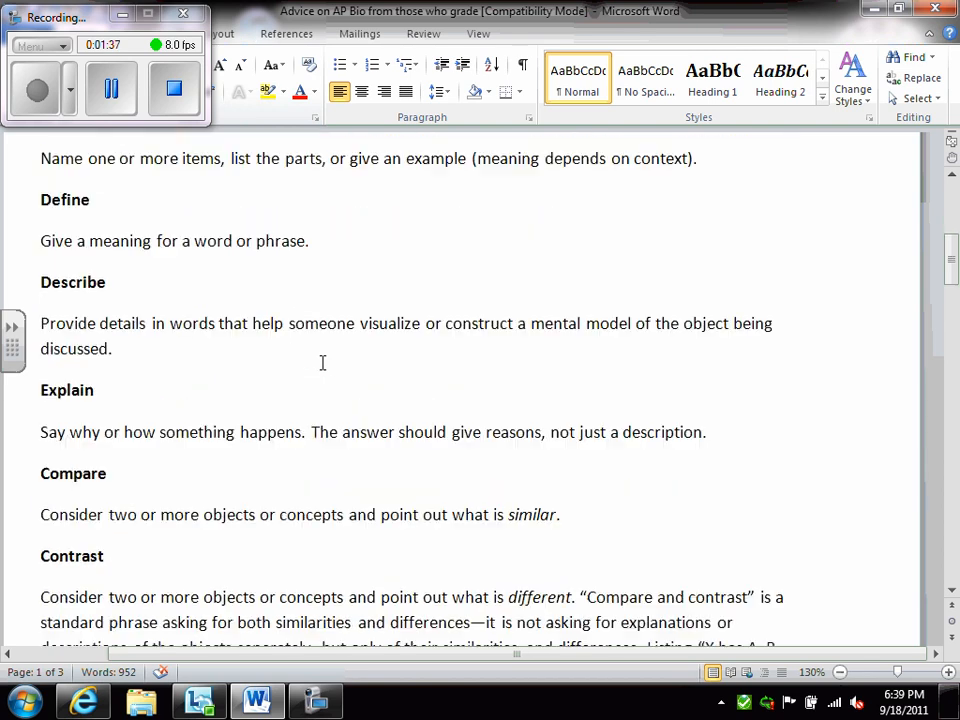
scroll(down, 3)
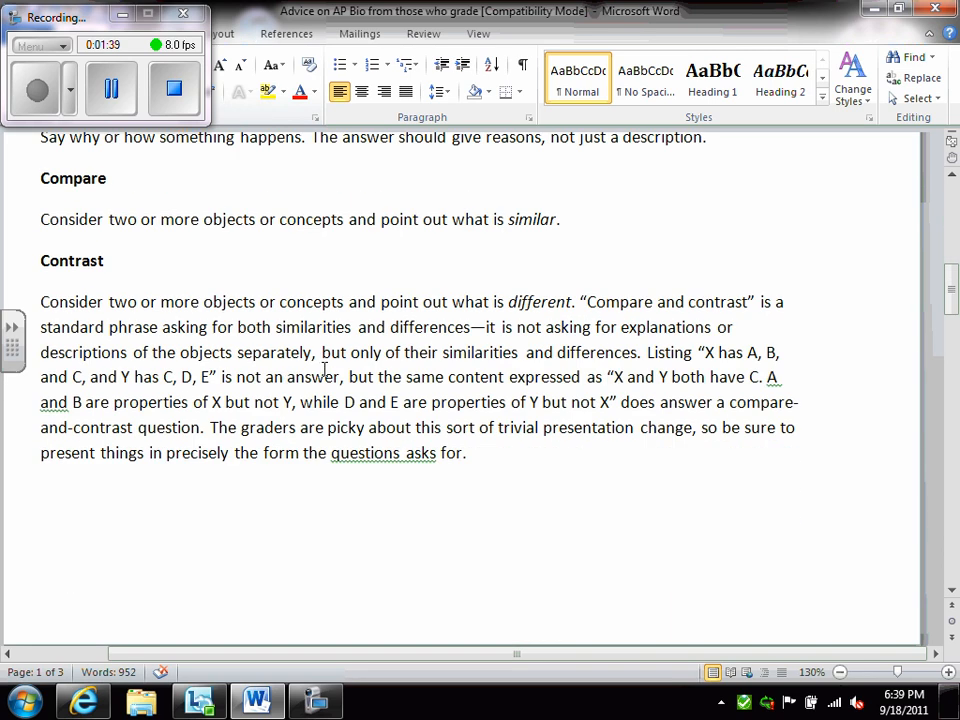
scroll(down, 3)
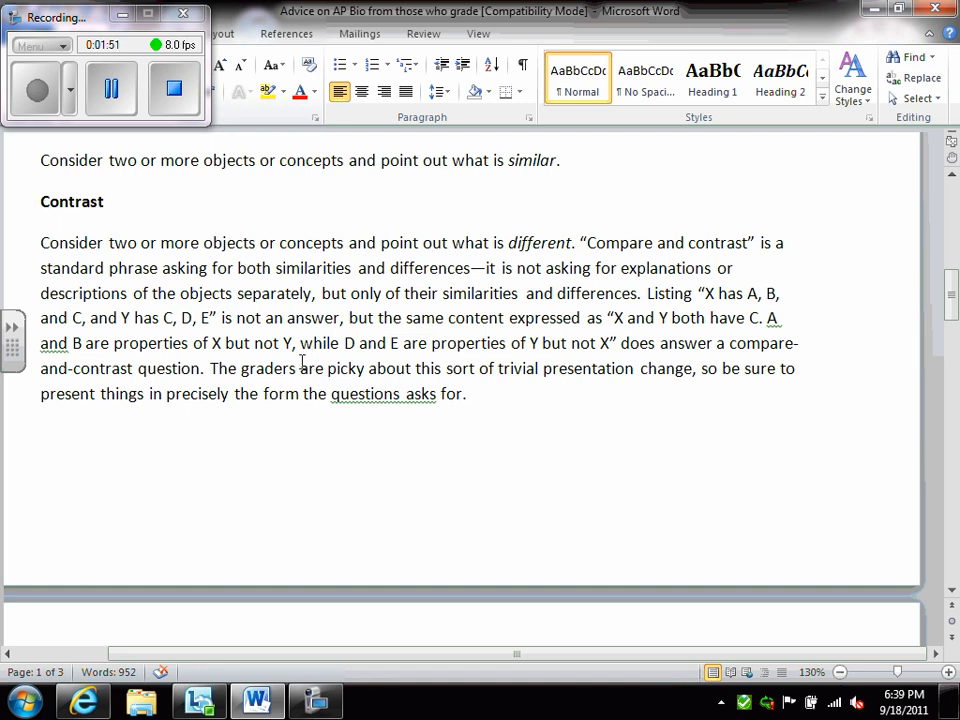
Scroll past Discuss into the Other Advice bullets on precise answers, legible ink and pens.
scroll(down, 3)
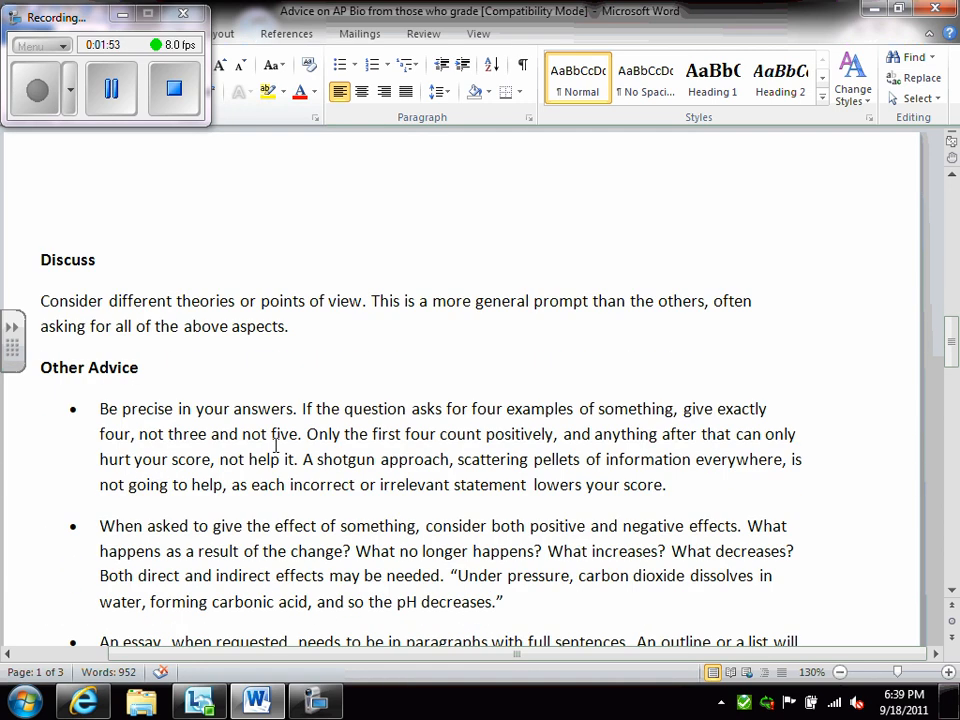
scroll(down, 3)
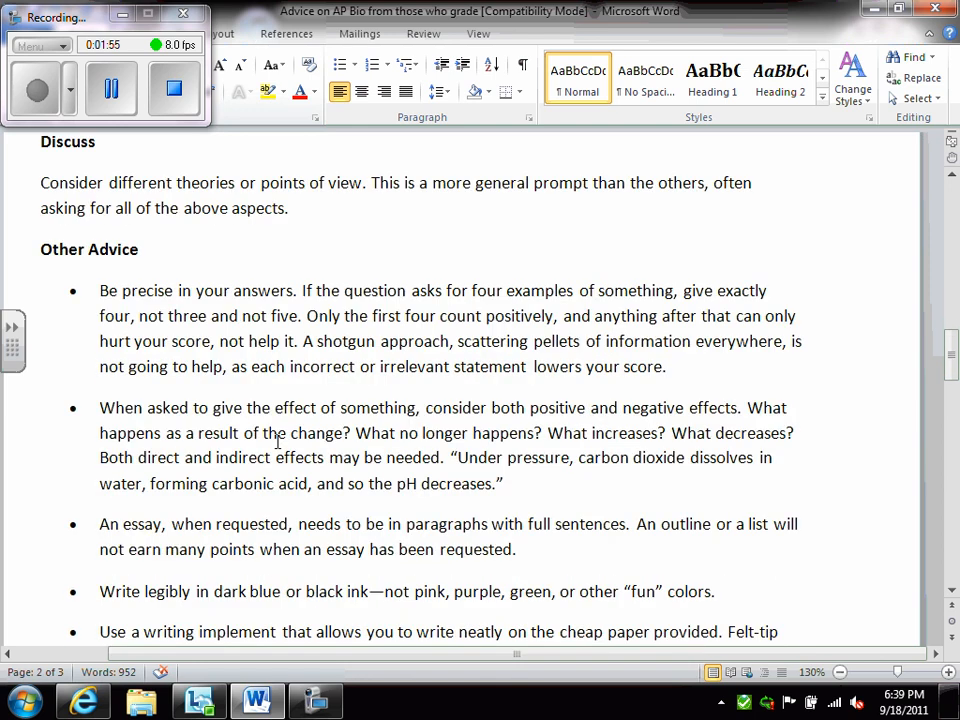
scroll(down, 3)
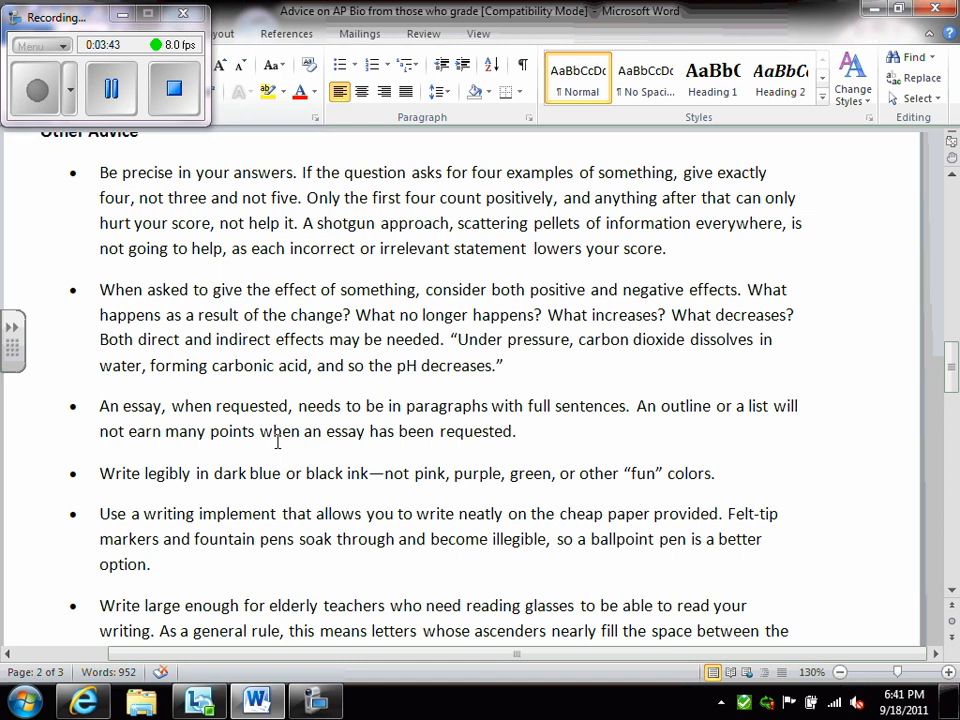
Scroll to the tips on writing large enough and answering without repeating the question.
scroll(down, 3)
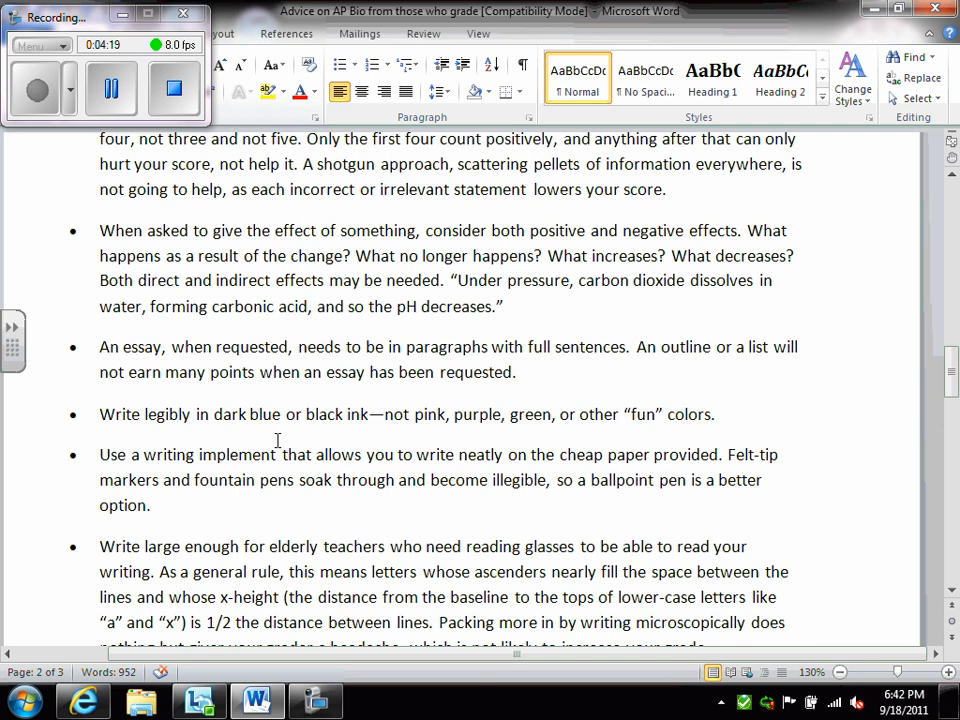
scroll(down, 3)
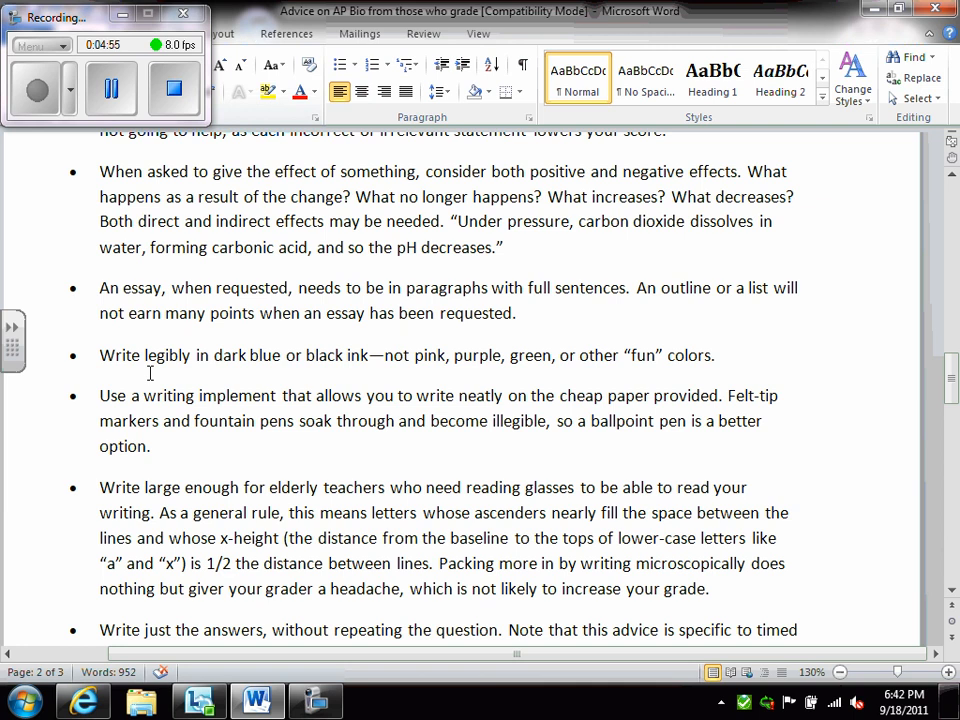
scroll(down, 3)
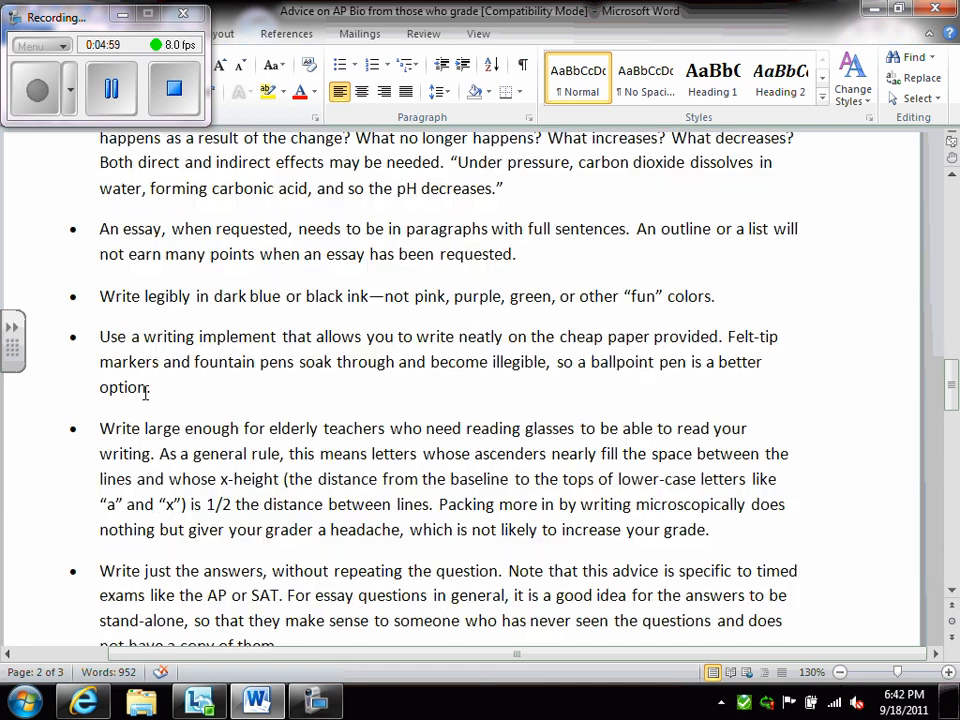
Scroll to the bullets on labeling multi-part answers and using the pink booklet.
scroll(down, 3)
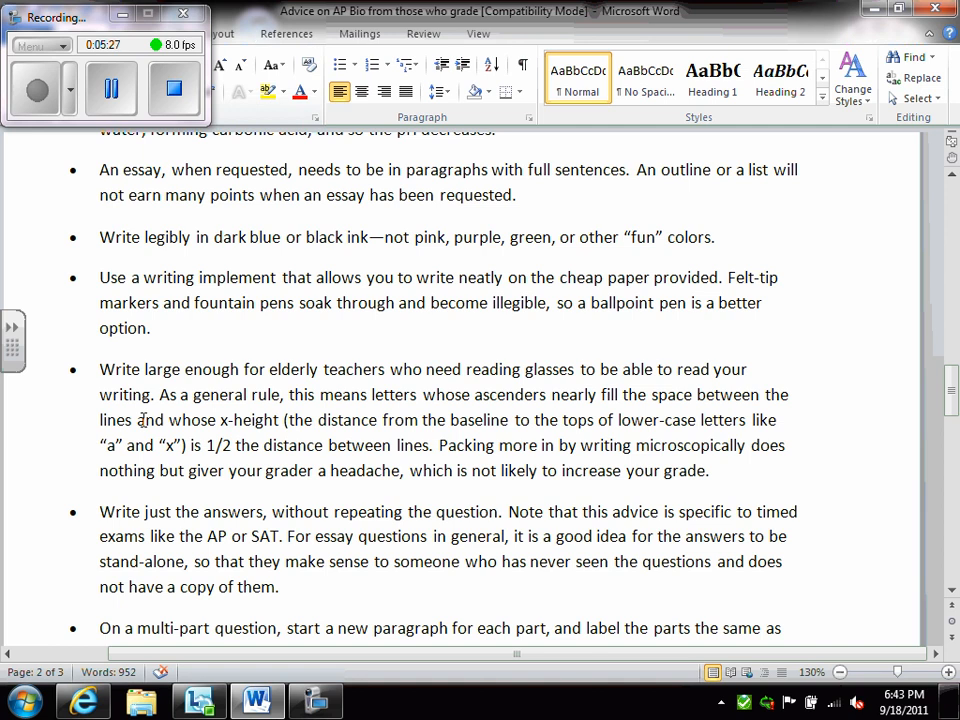
scroll(down, 3)
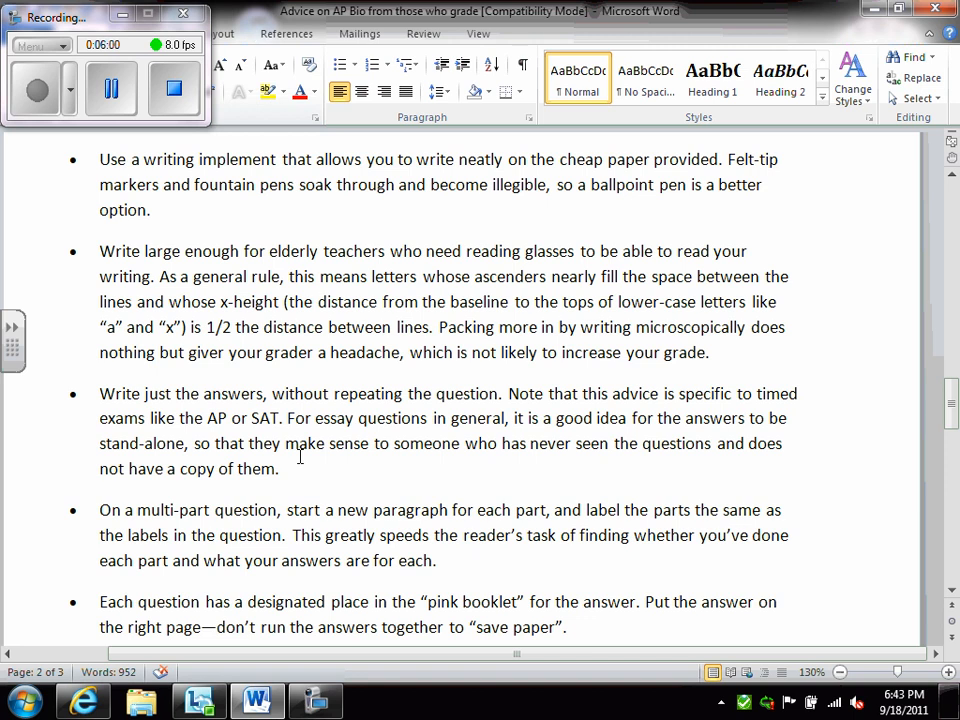
scroll(down, 3)
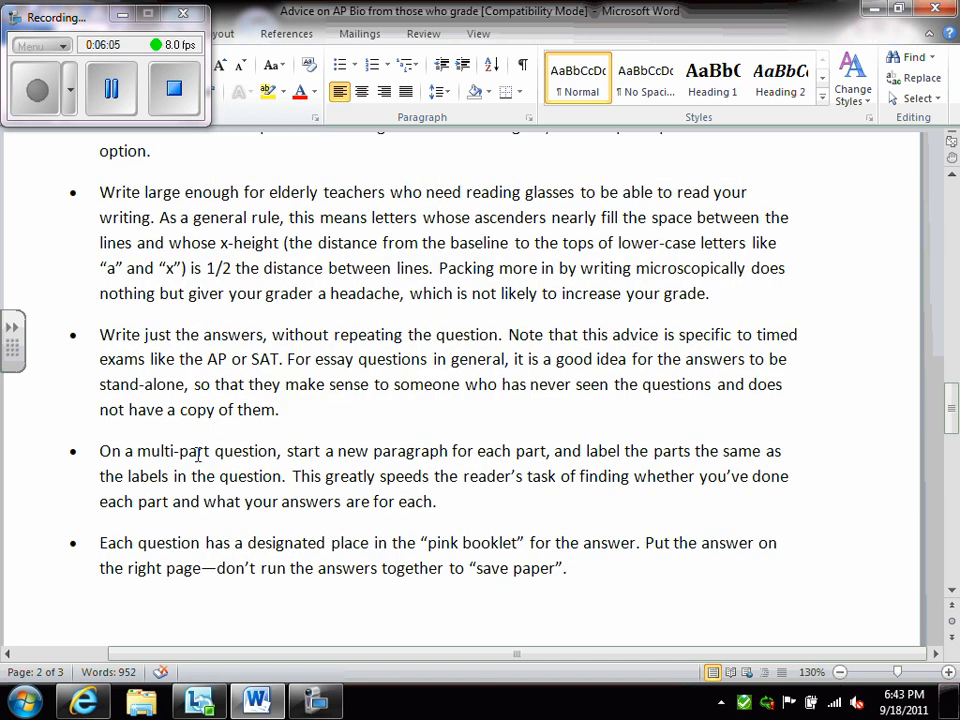
mouse_move(344, 490)
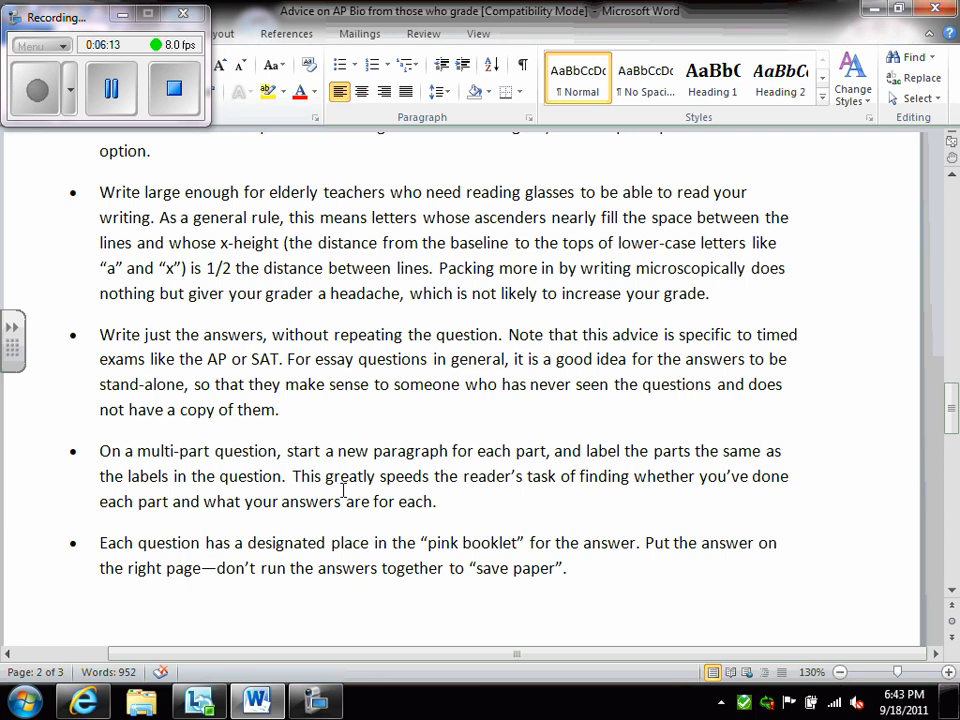
click(40, 608)
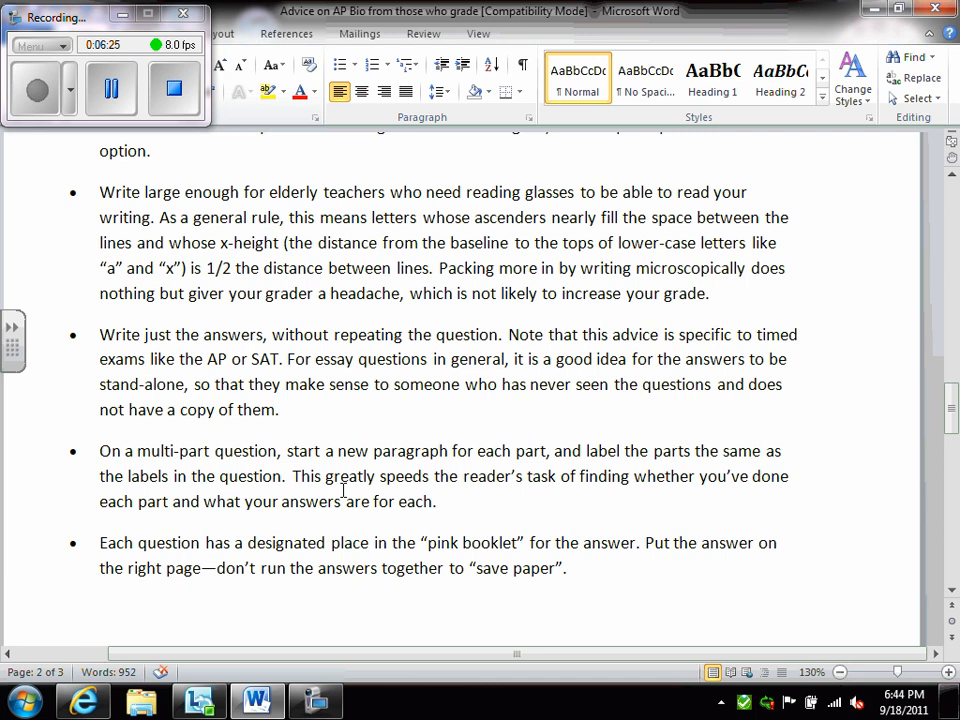
click(40, 608)
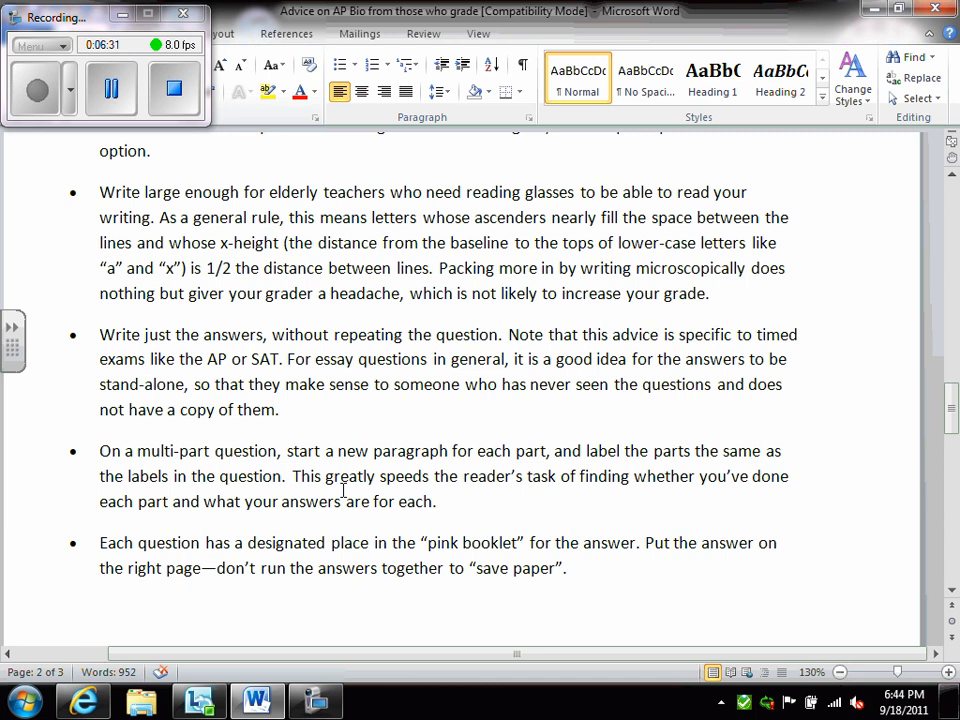
scroll(down, 3)
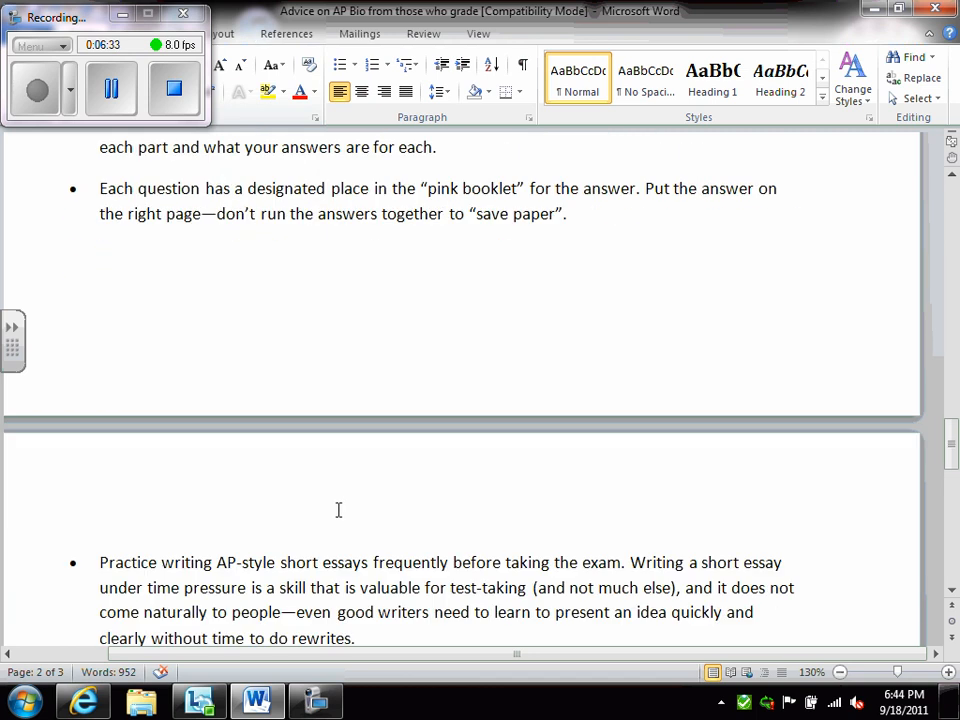
scroll(down, 3)
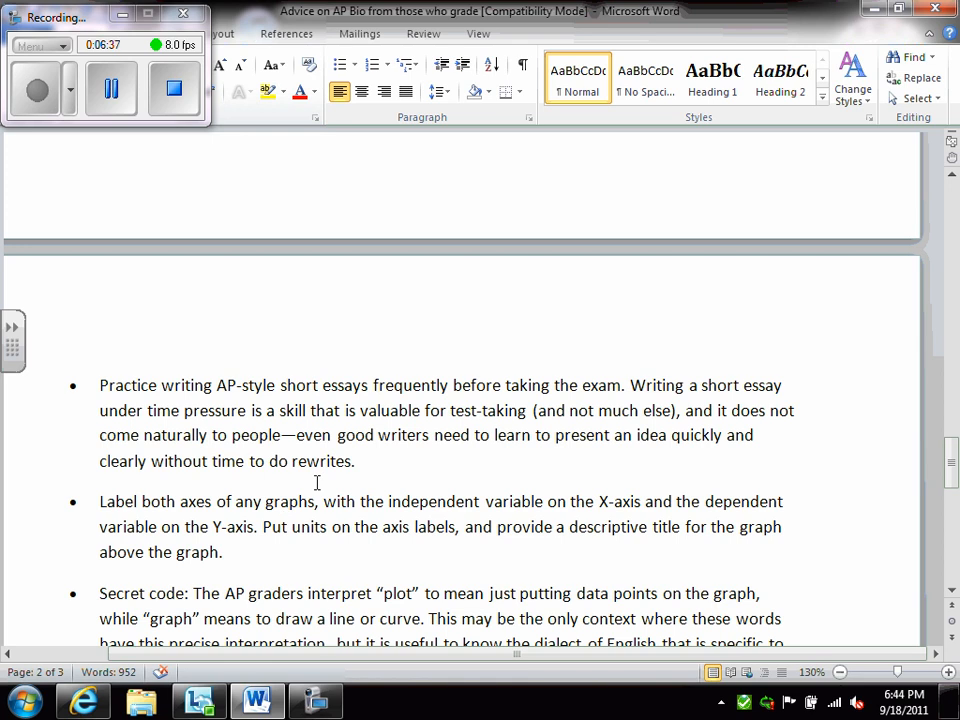
scroll(down, 3)
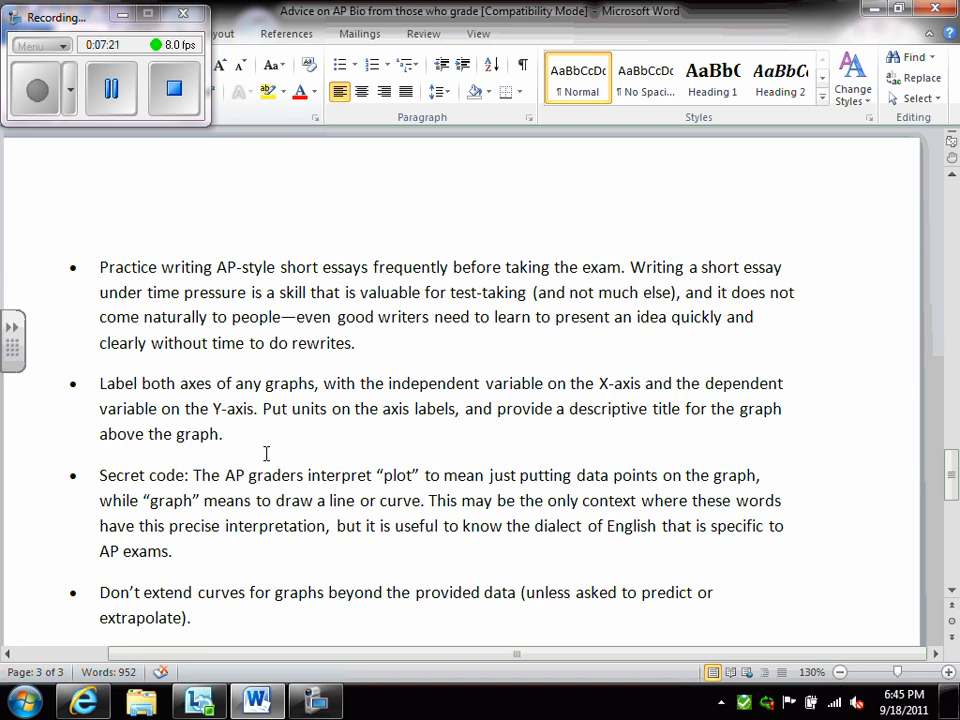
scroll(down, 3)
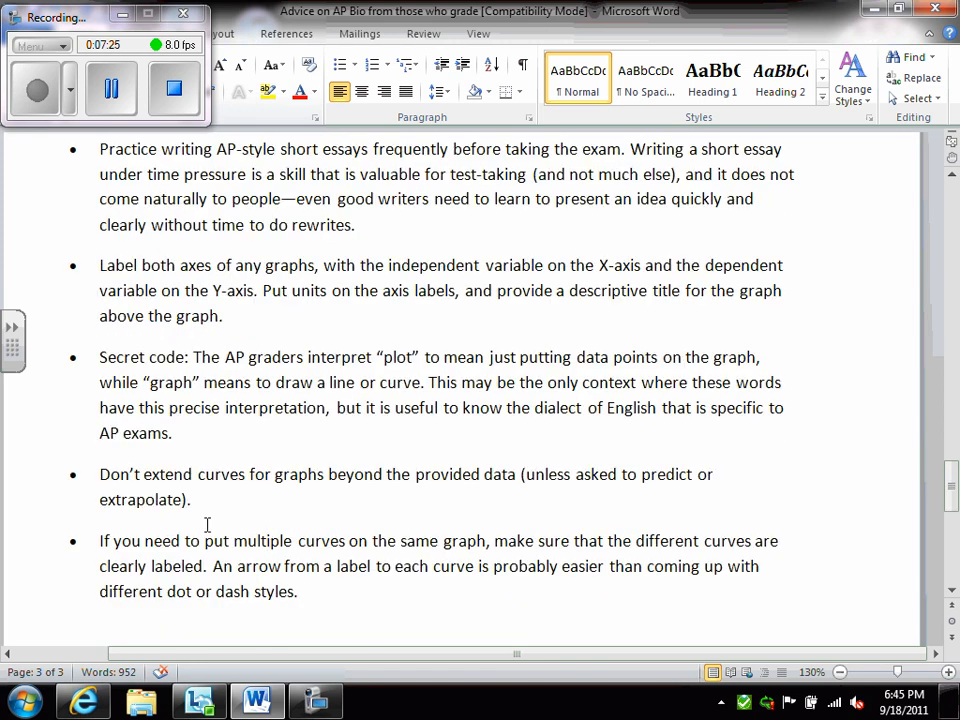
mouse_move(328, 508)
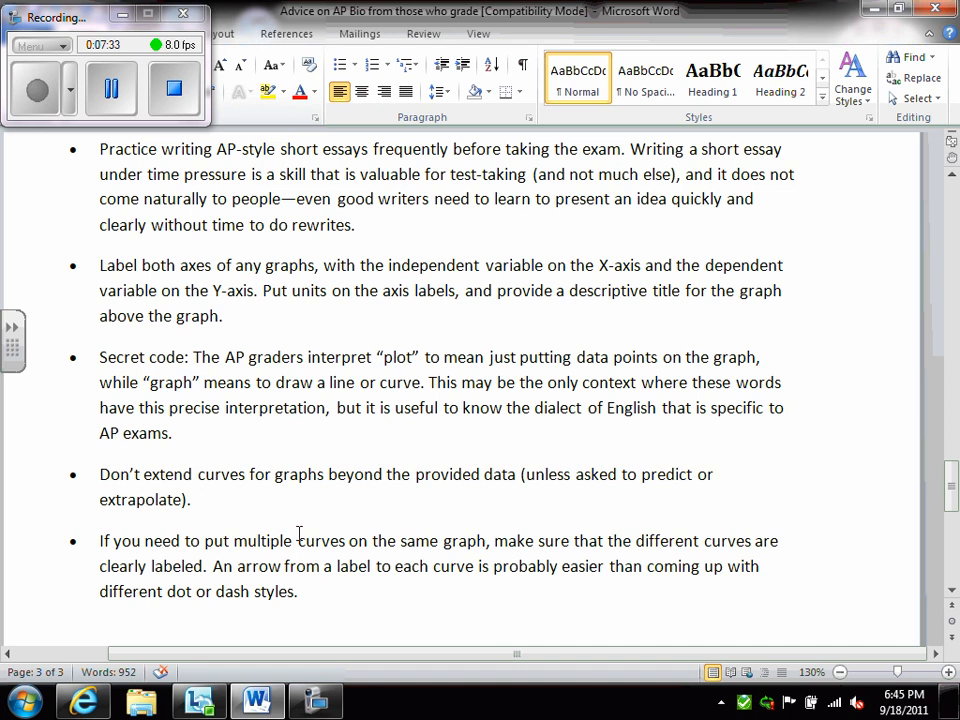
scroll(down, 3)
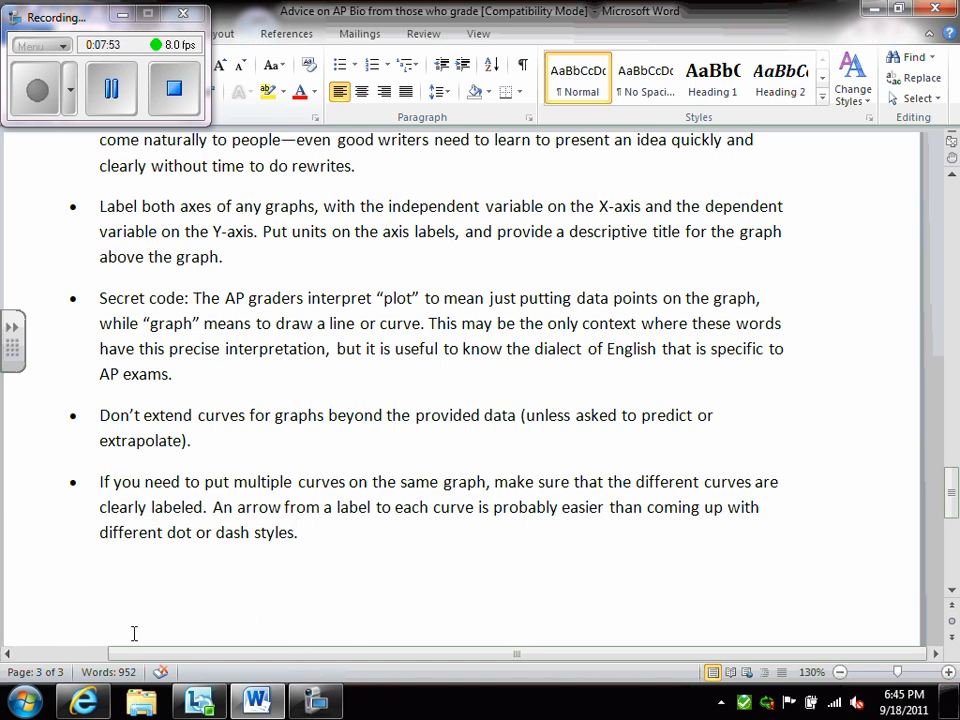
mouse_move(84, 700)
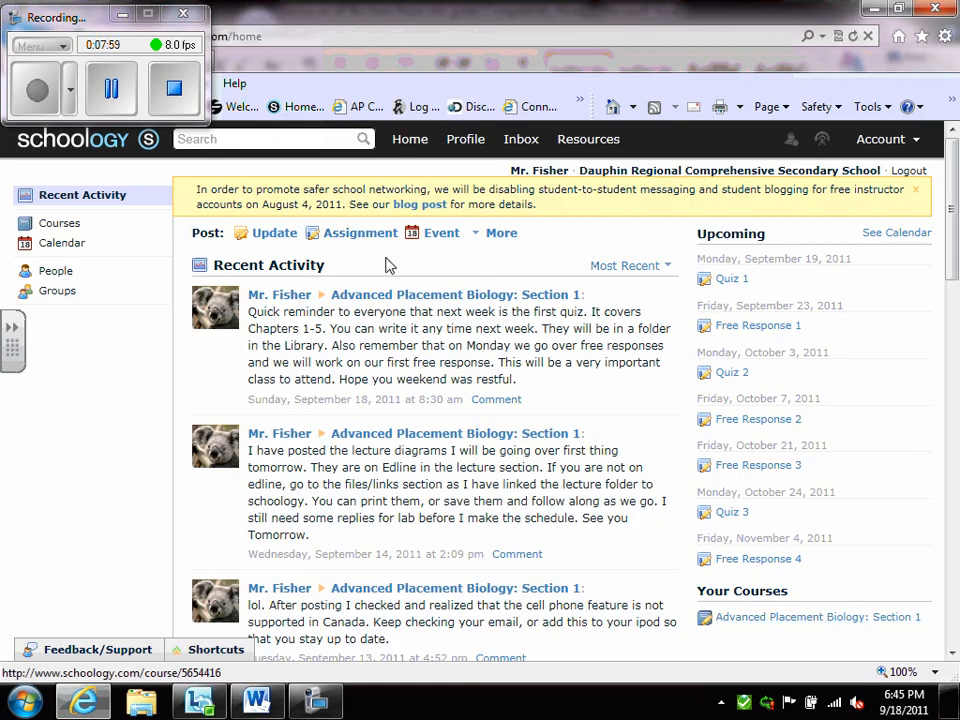
Go to the Advanced Placement Biology course's Materials and show its Pages list.
click(456, 294)
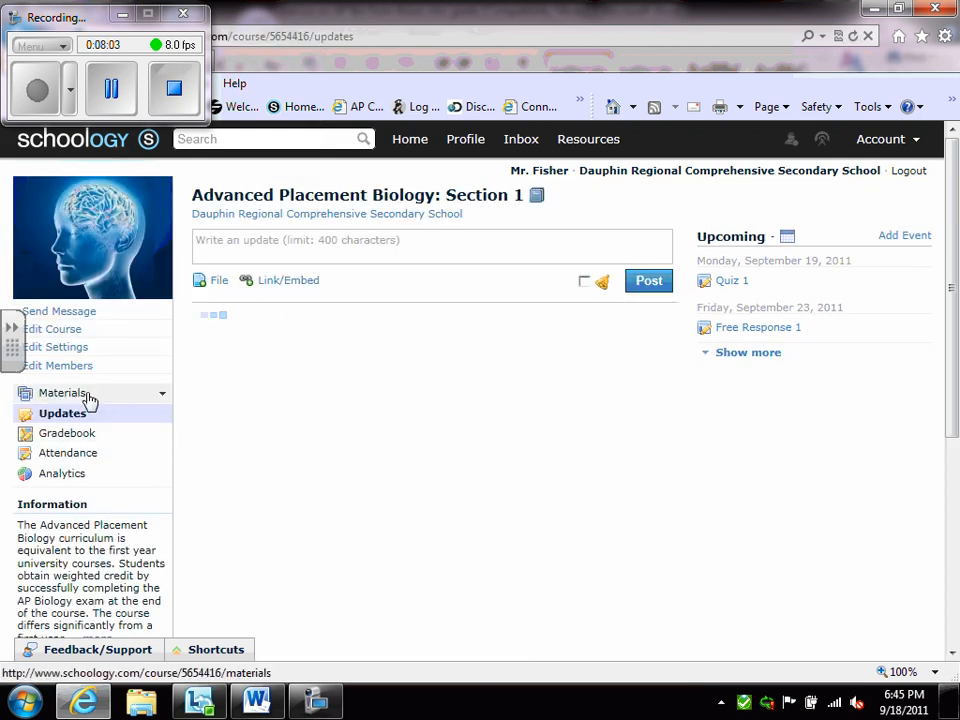
click(64, 392)
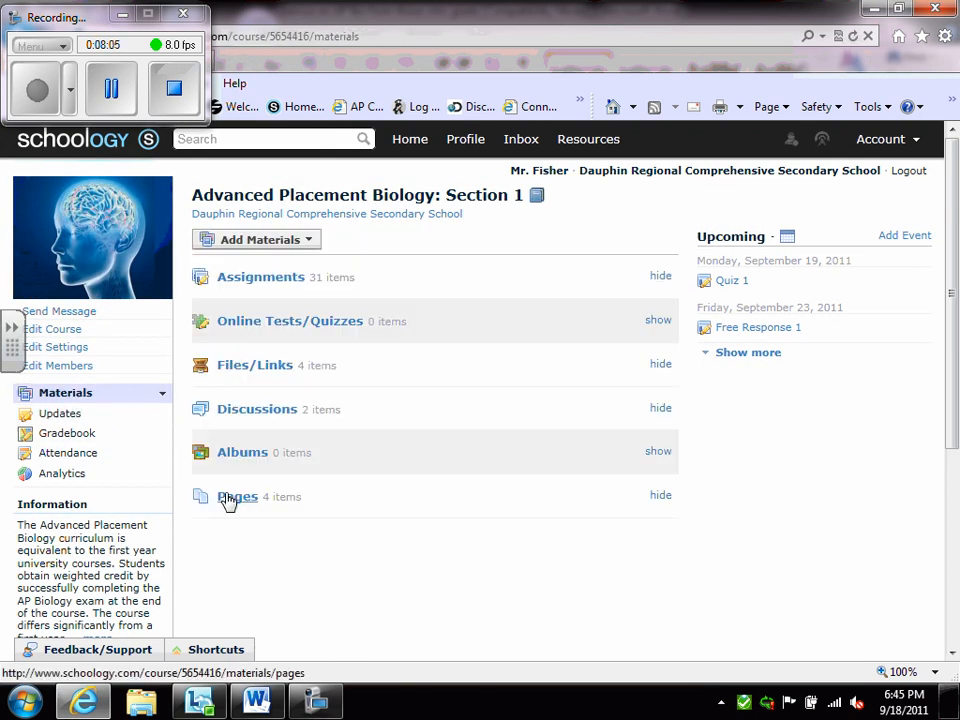
click(236, 496)
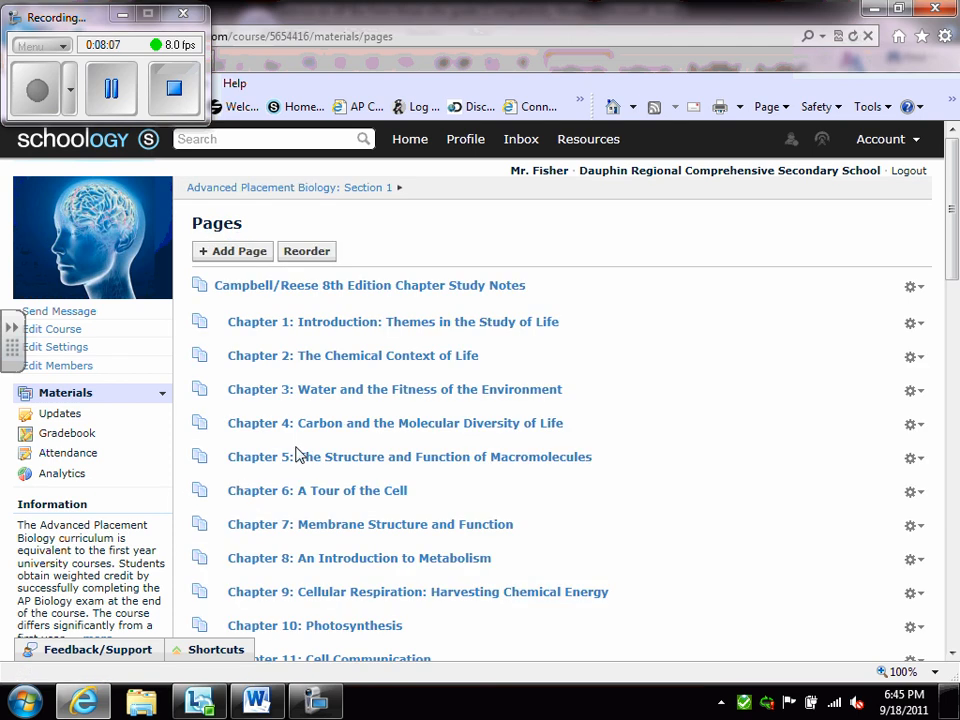
Scroll to The AP Exam section and open Tips For Writing Free Response Questions.
scroll(down, 3)
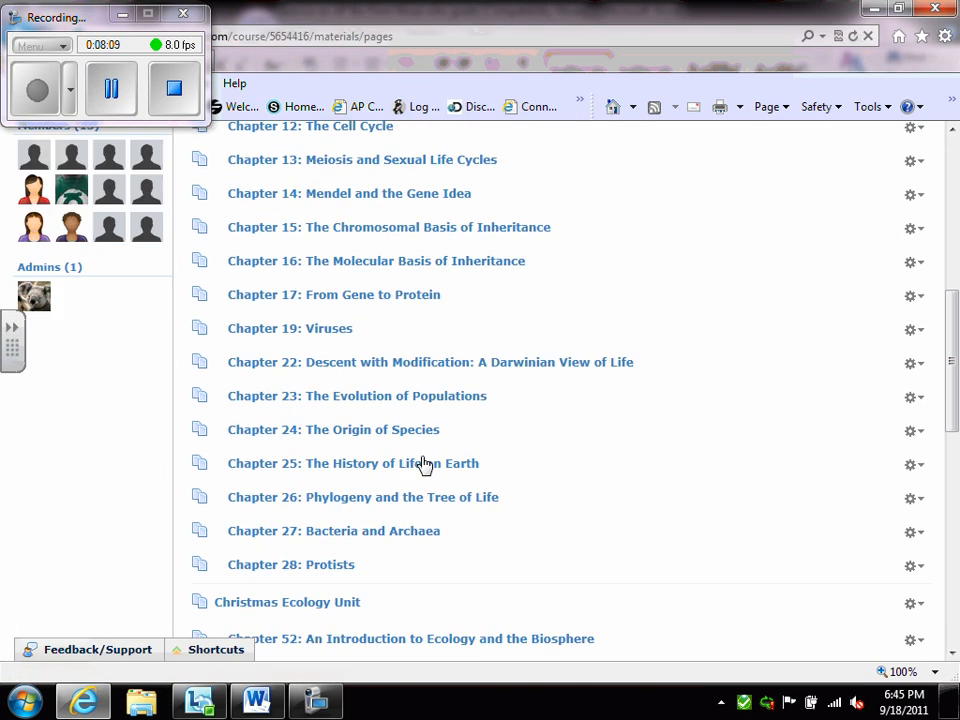
scroll(down, 3)
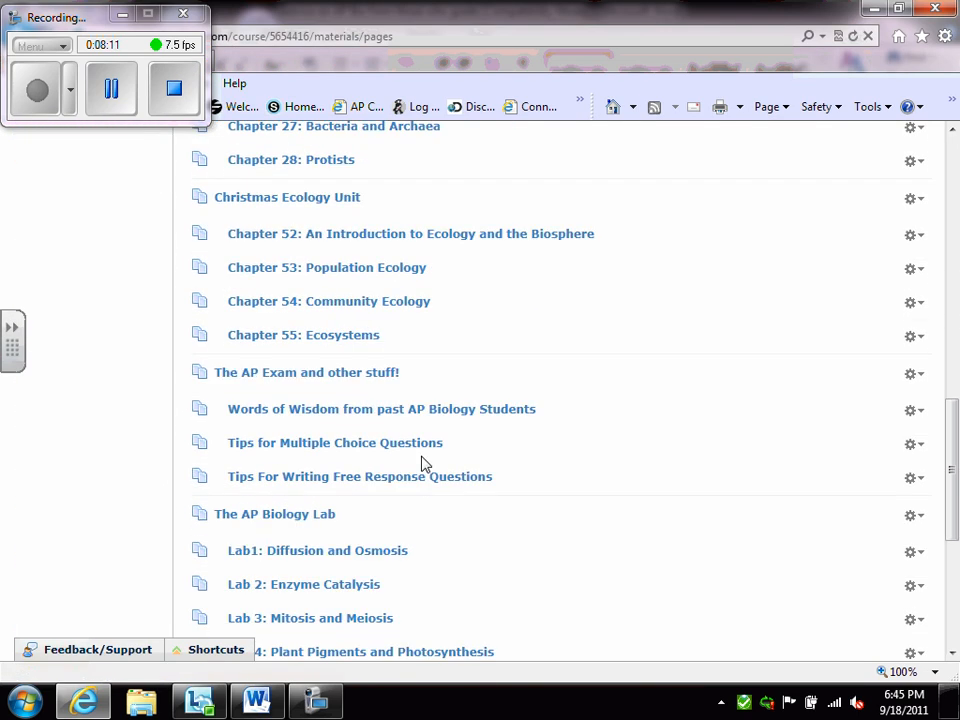
click(360, 476)
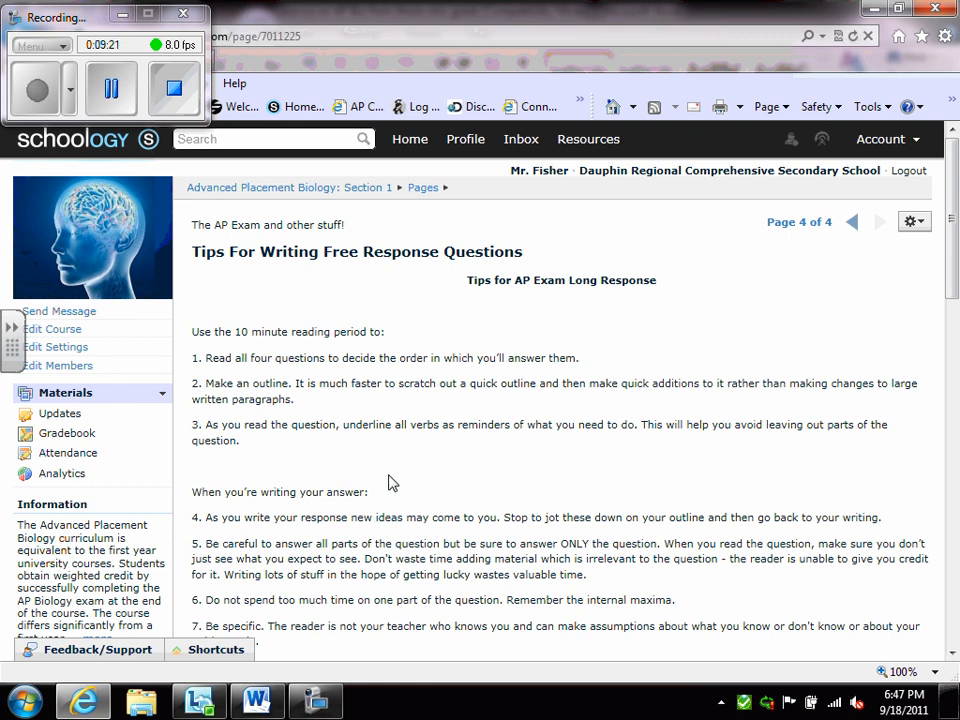
Read down the tips and highlight tip 9, Don't overlook the obvious; simple facts earn points.
scroll(down, 3)
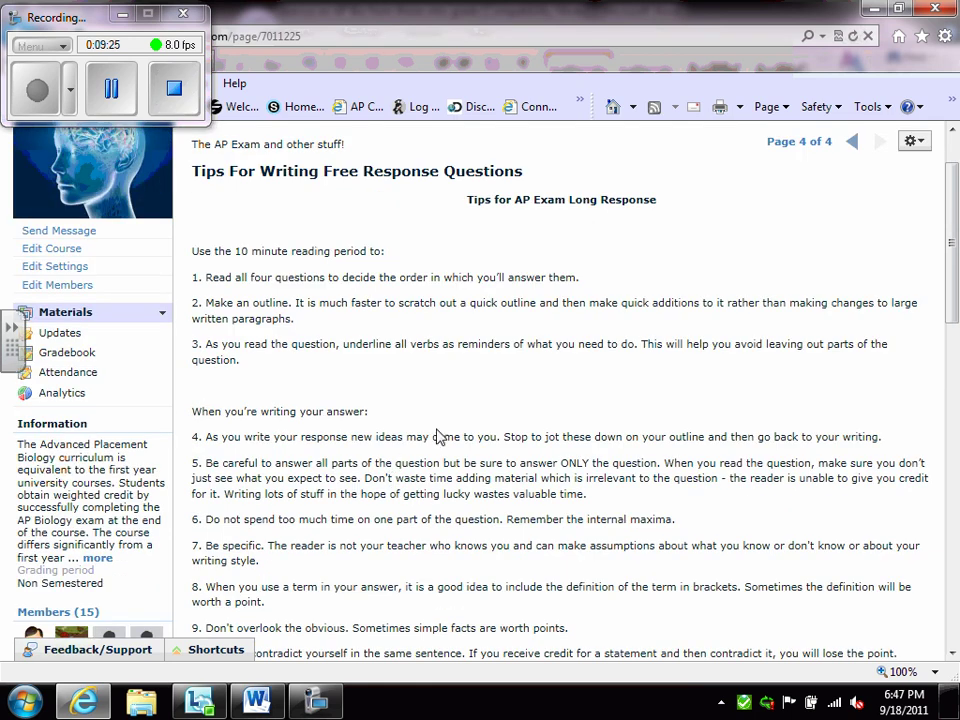
scroll(down, 3)
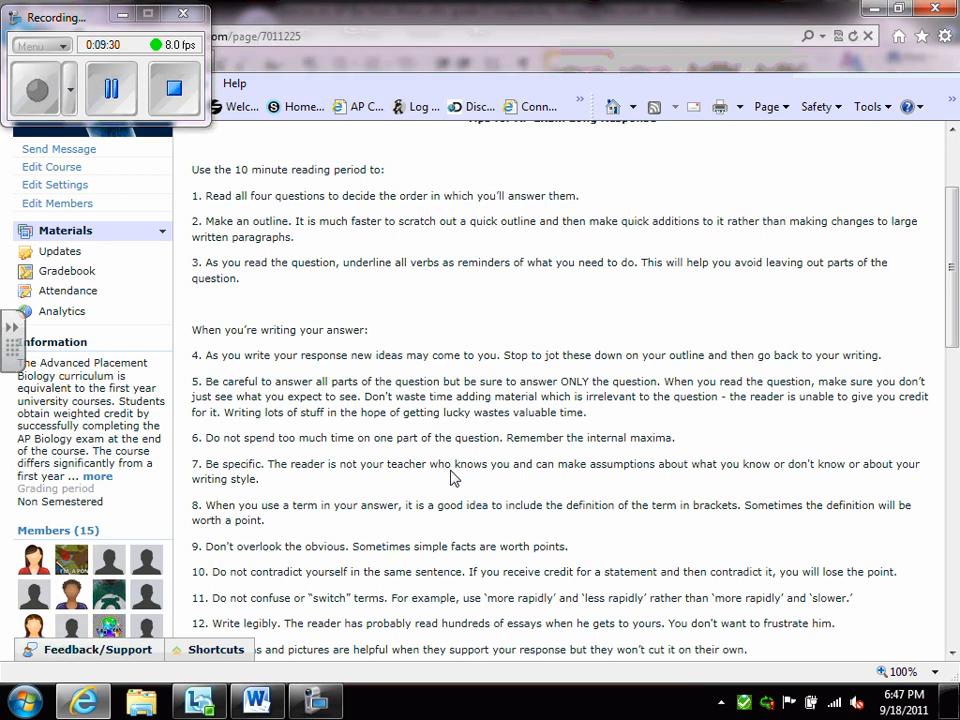
scroll(down, 3)
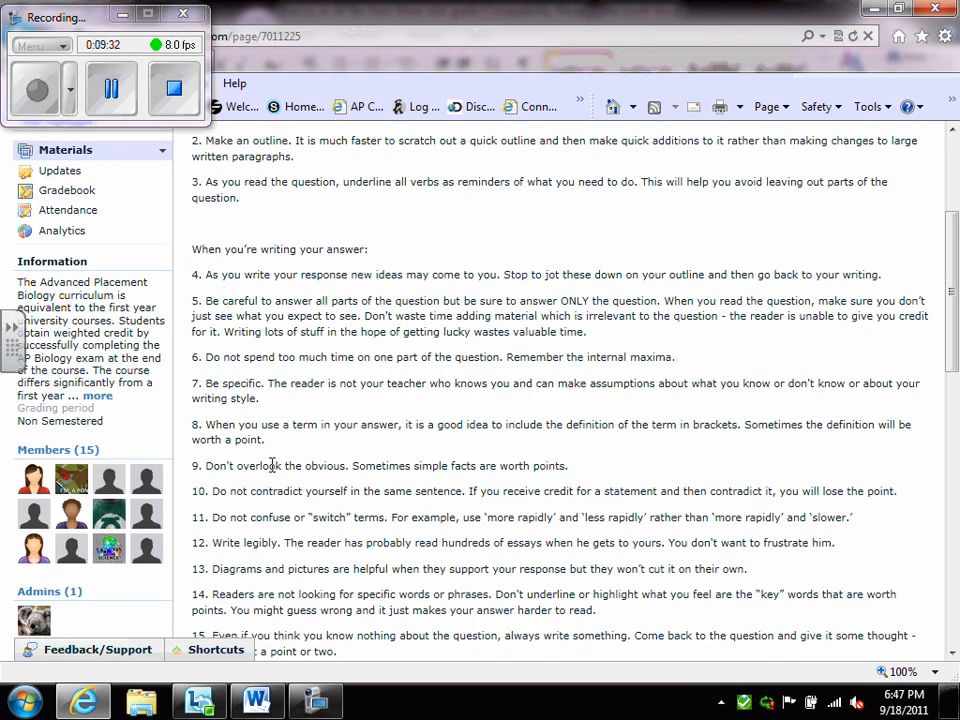
mouse_move(584, 472)
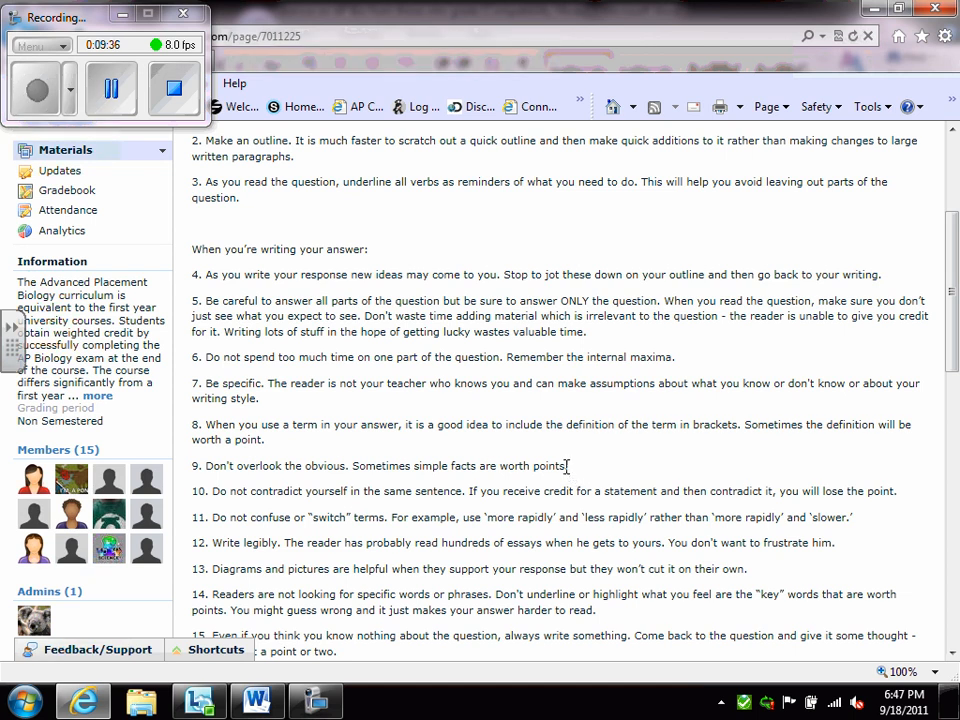
triple_click(380, 464)
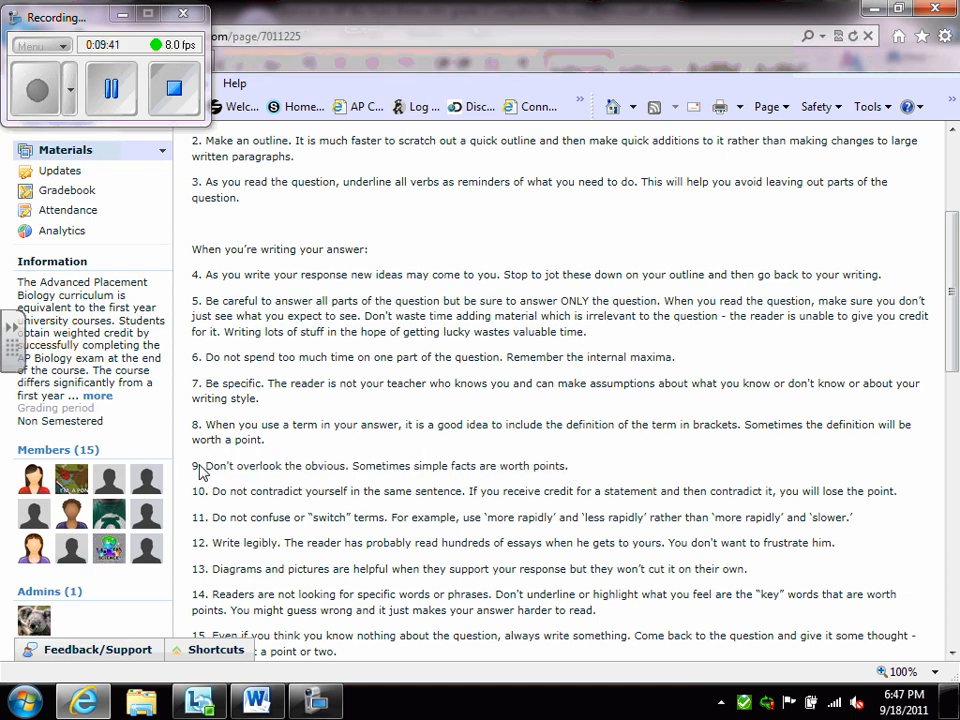
double_click(230, 466)
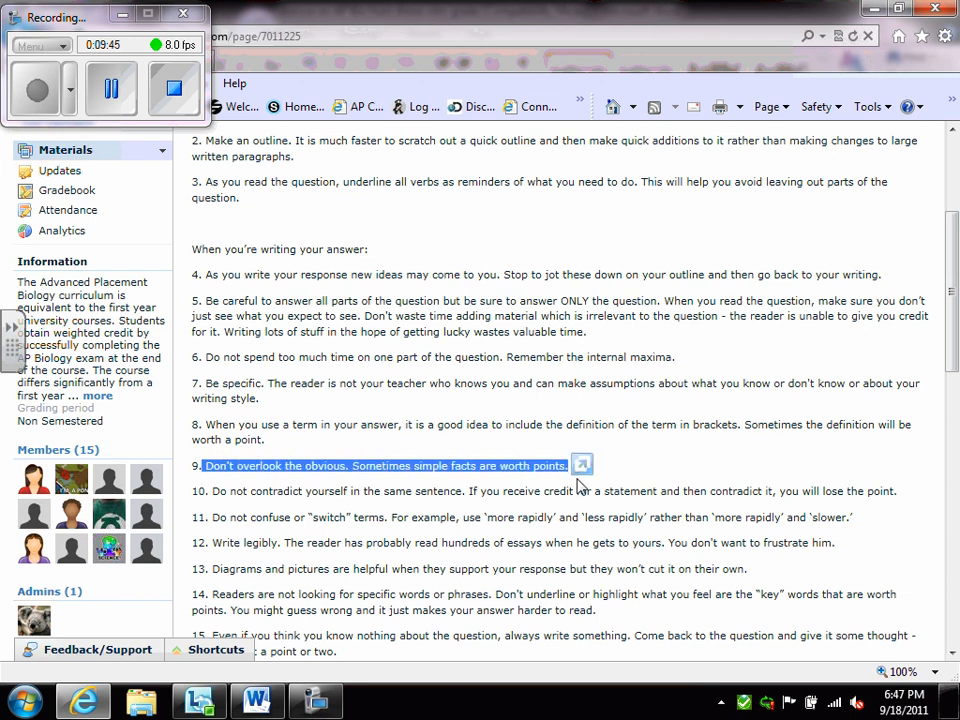
mouse_move(456, 480)
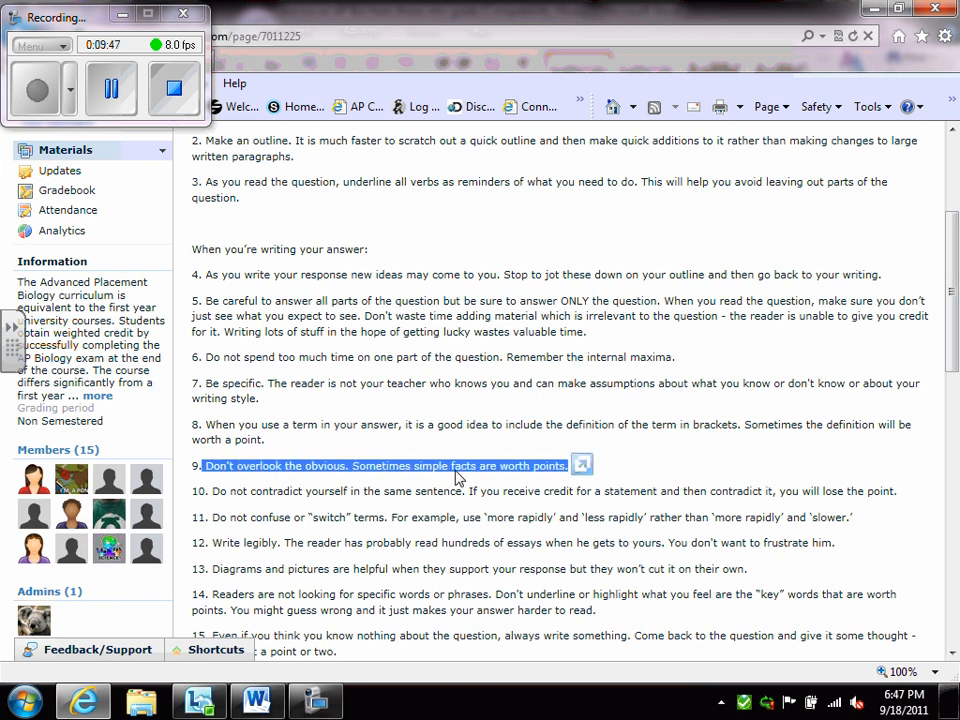
scroll(down, 3)
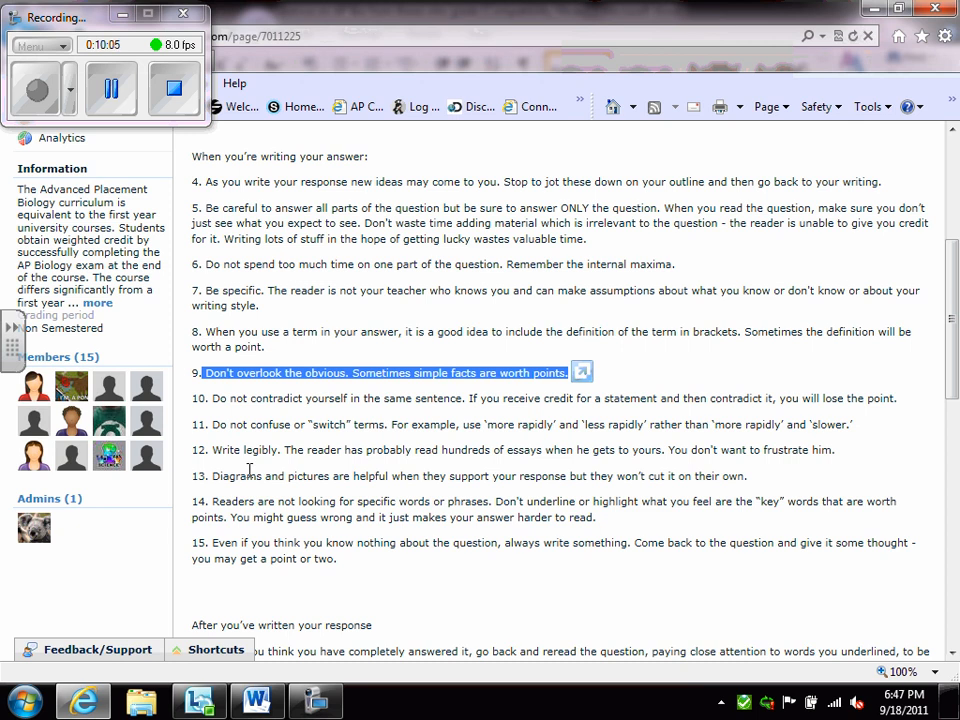
Scroll through the task-verb table to the advice PDF and AP Central link at the page end.
scroll(down, 3)
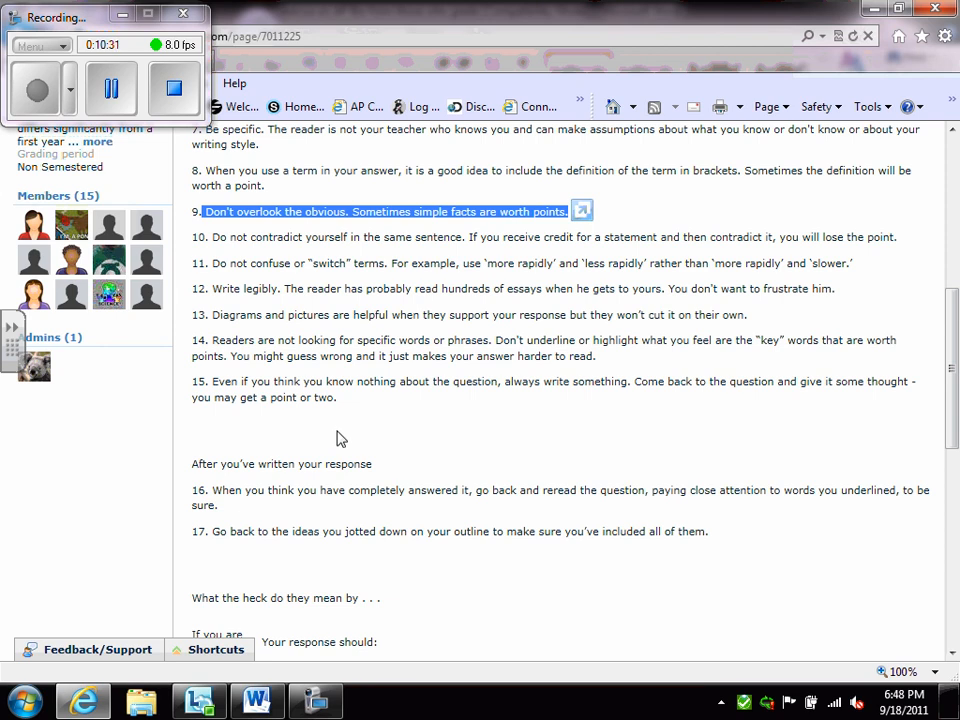
scroll(down, 3)
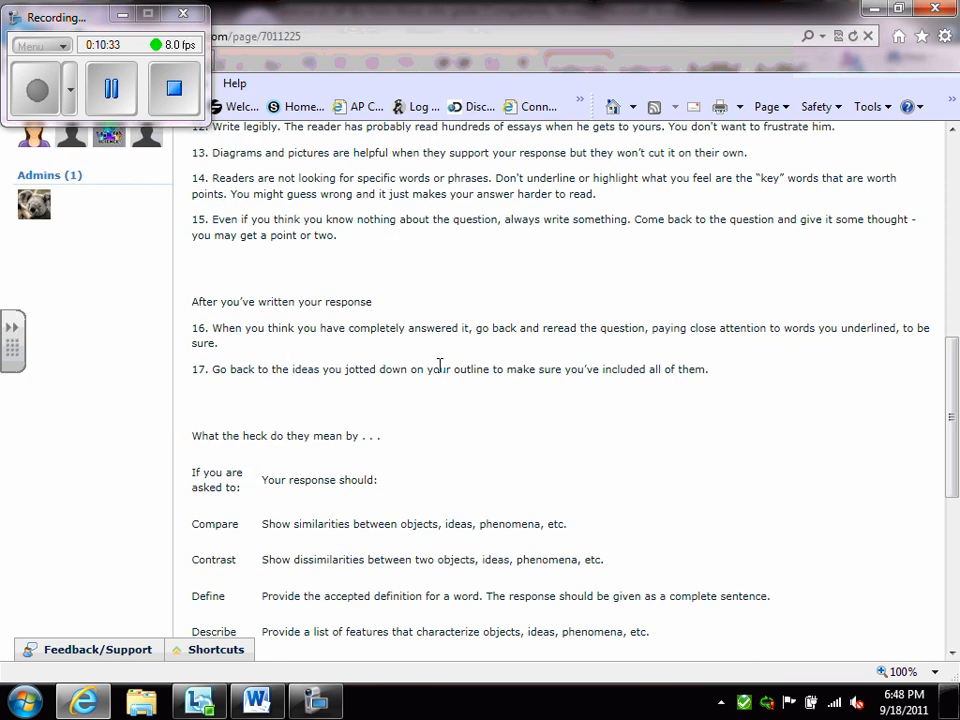
scroll(down, 3)
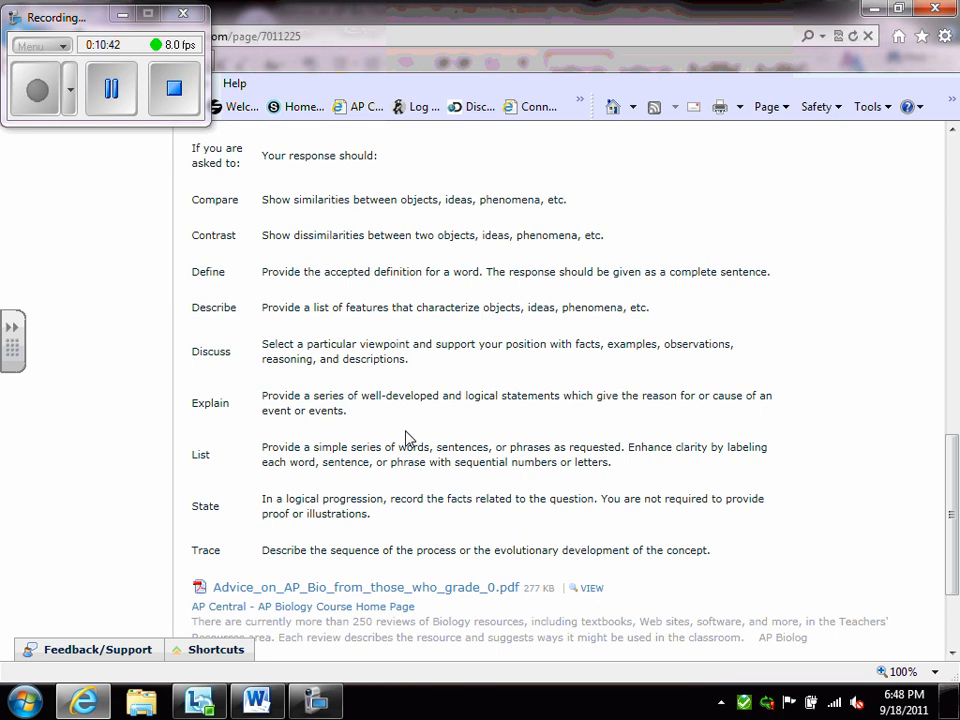
mouse_move(344, 588)
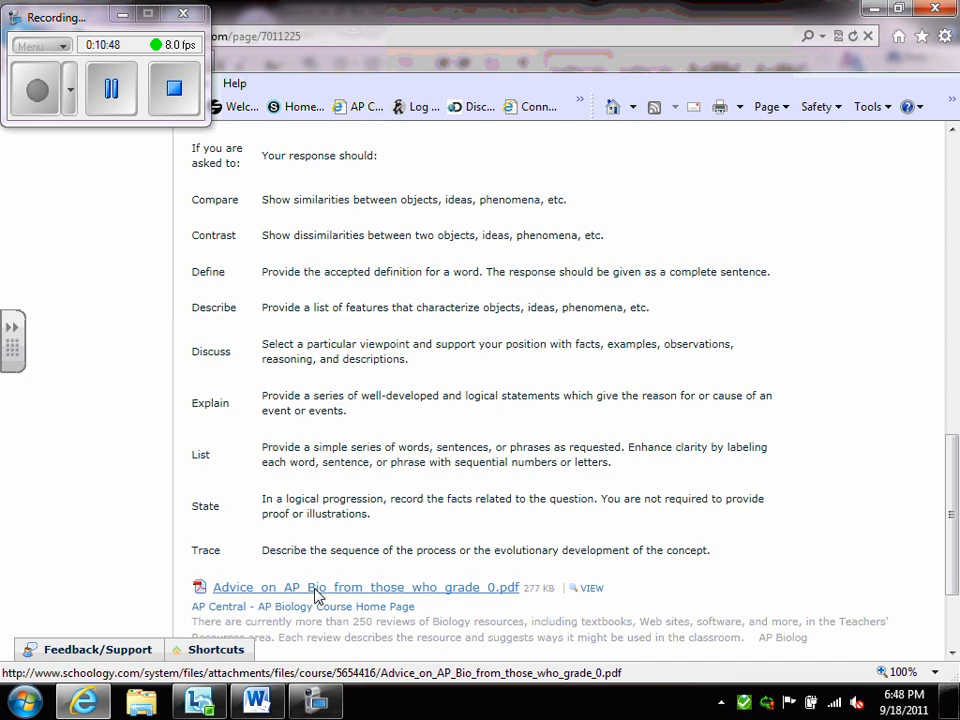
scroll(down, 3)
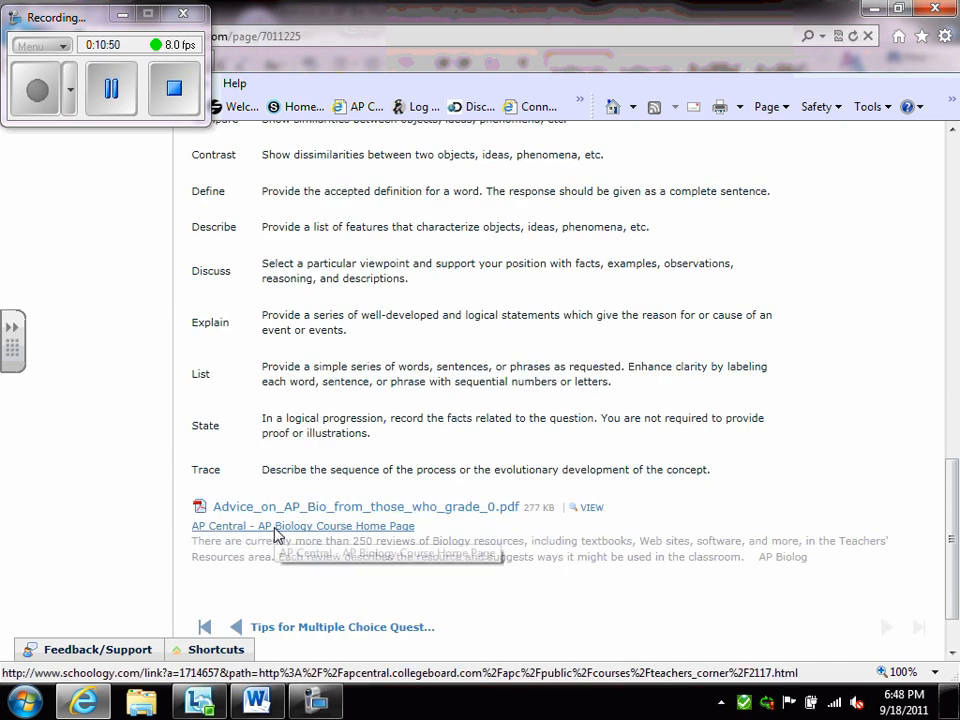
mouse_move(258, 532)
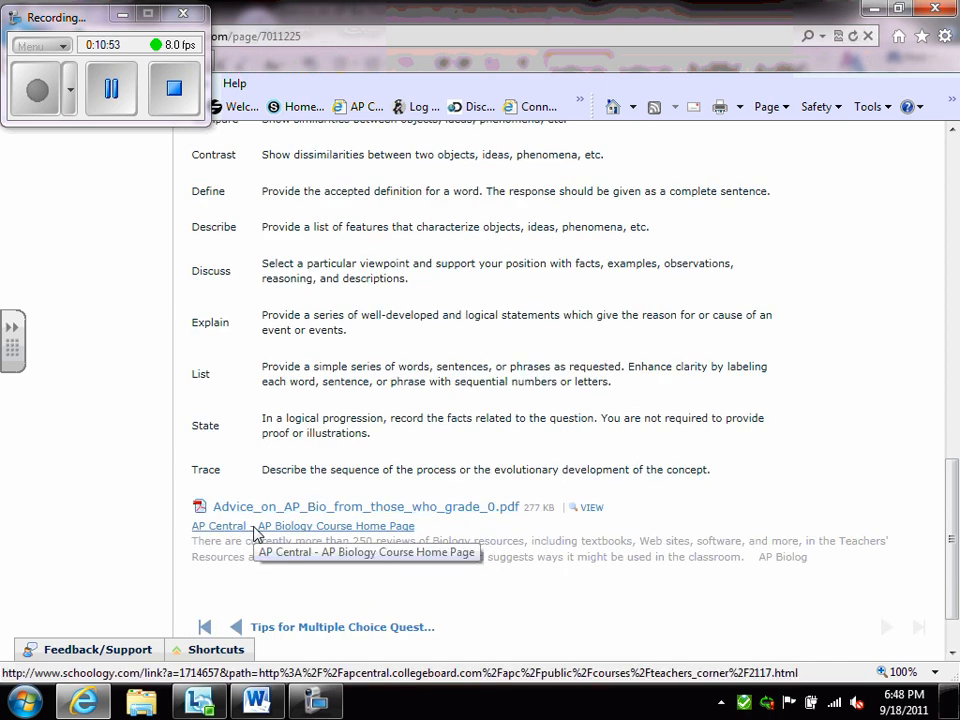
Follow the Schoology link to AP Central's AP Biology Course Home Page and view its resources.
click(302, 524)
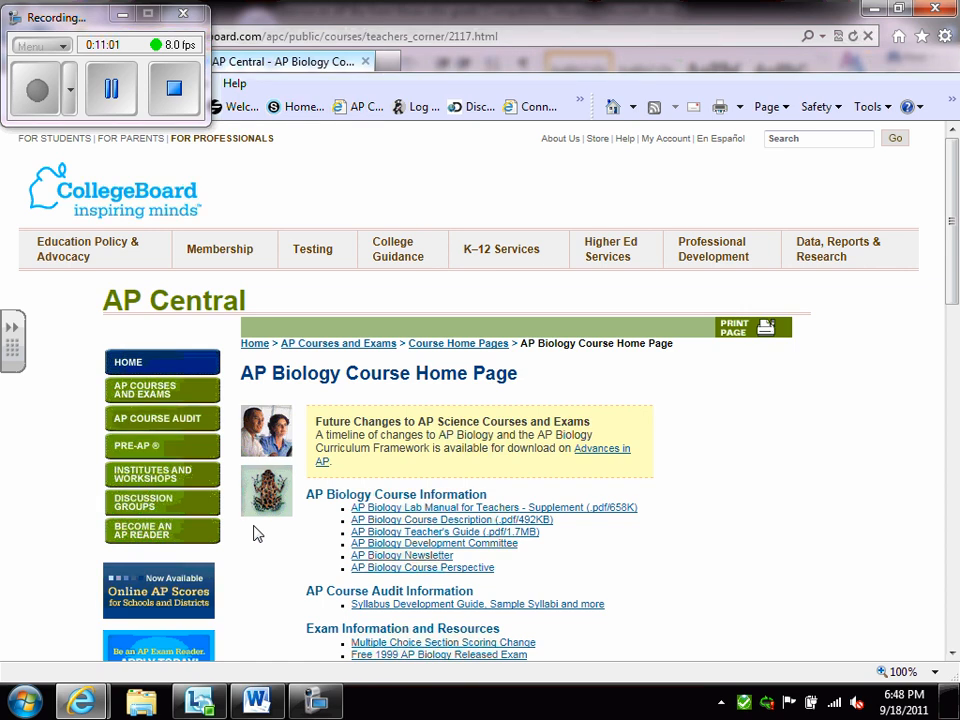
mouse_move(510, 550)
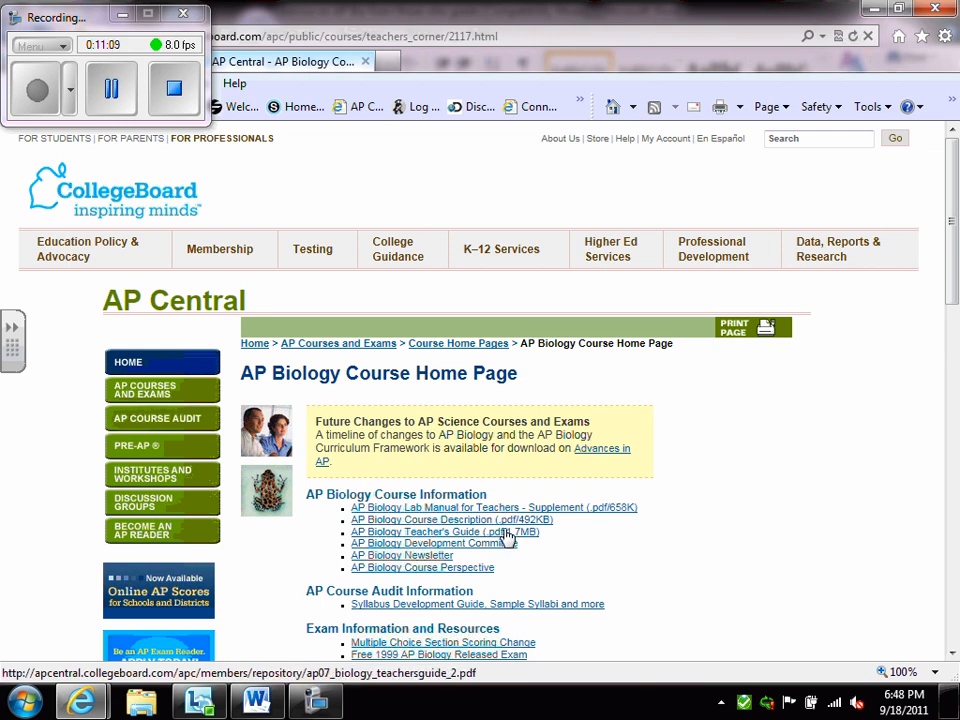
scroll(down, 3)
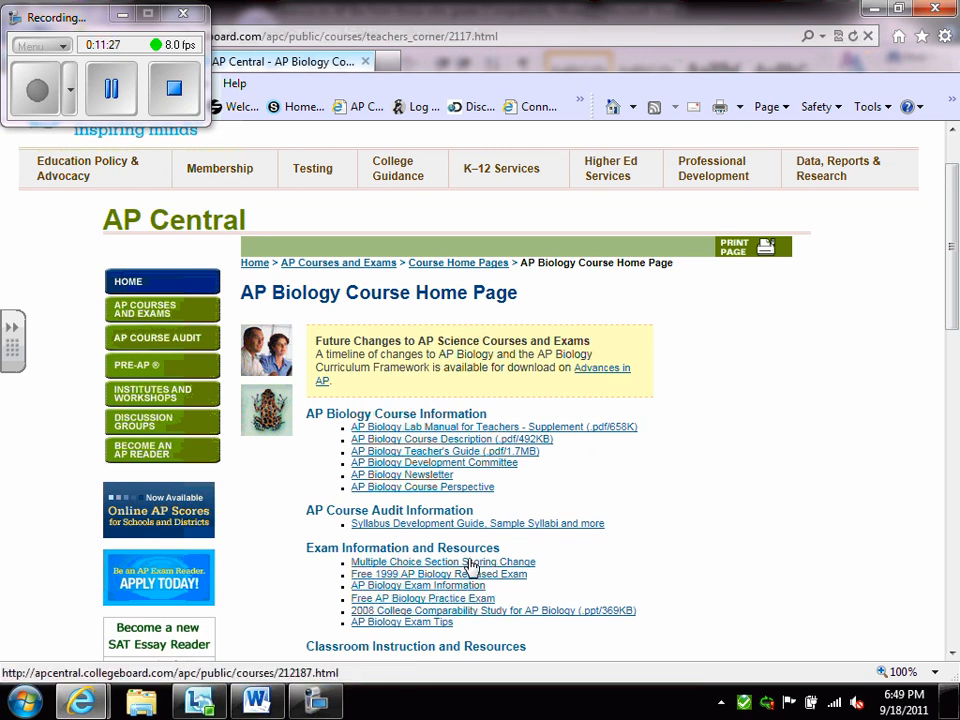
mouse_move(416, 584)
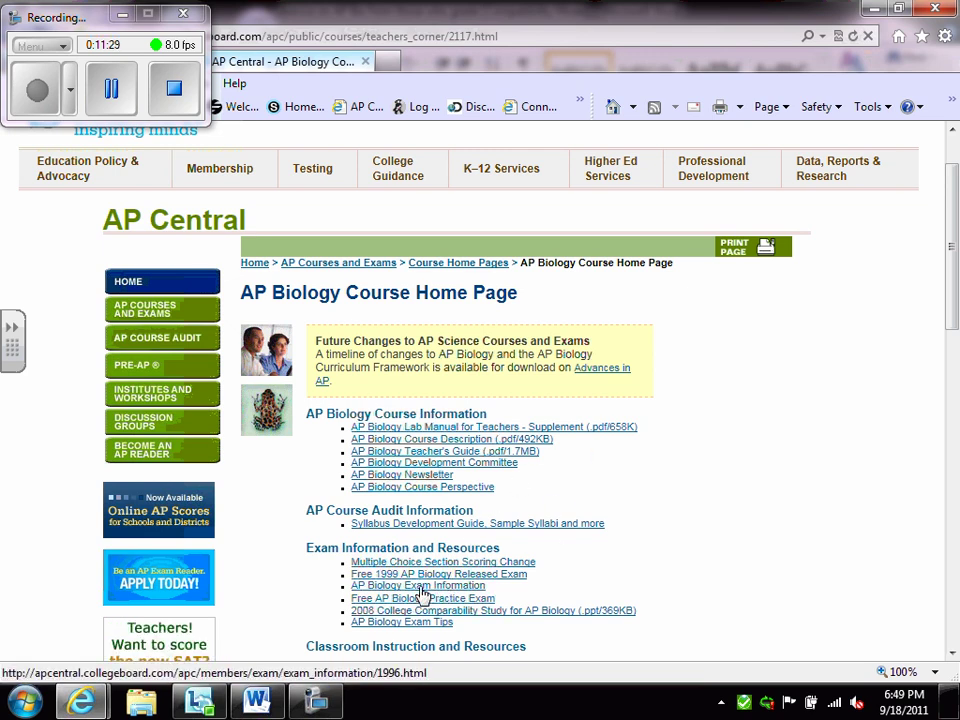
Go to AP Biology Exam Information and scroll to the yearly Free-Response Questions tables.
click(416, 584)
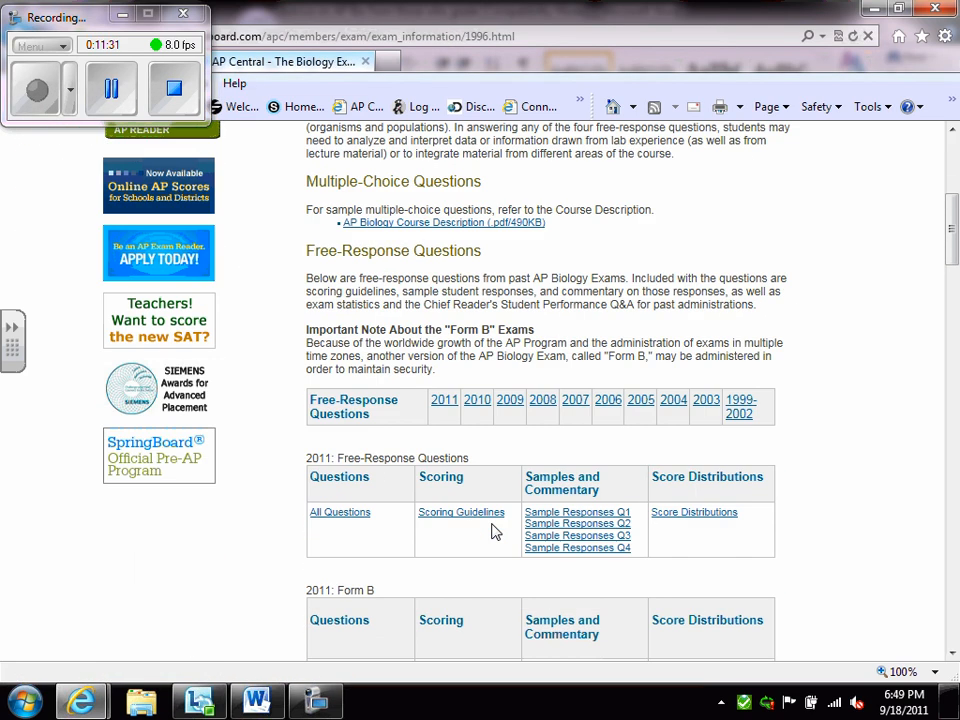
scroll(down, 3)
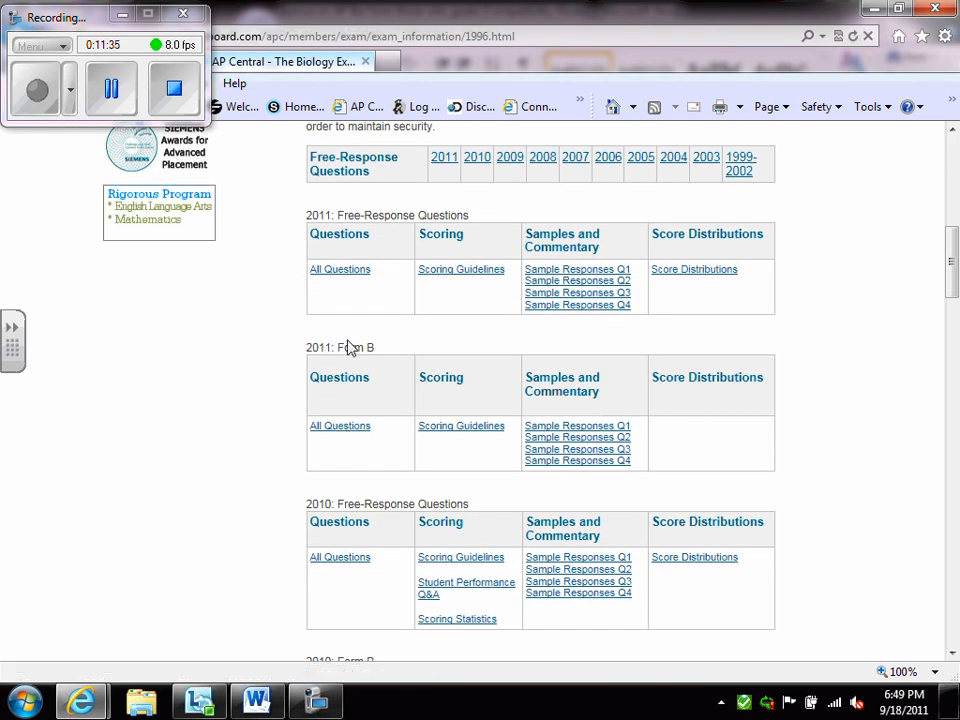
mouse_move(460, 276)
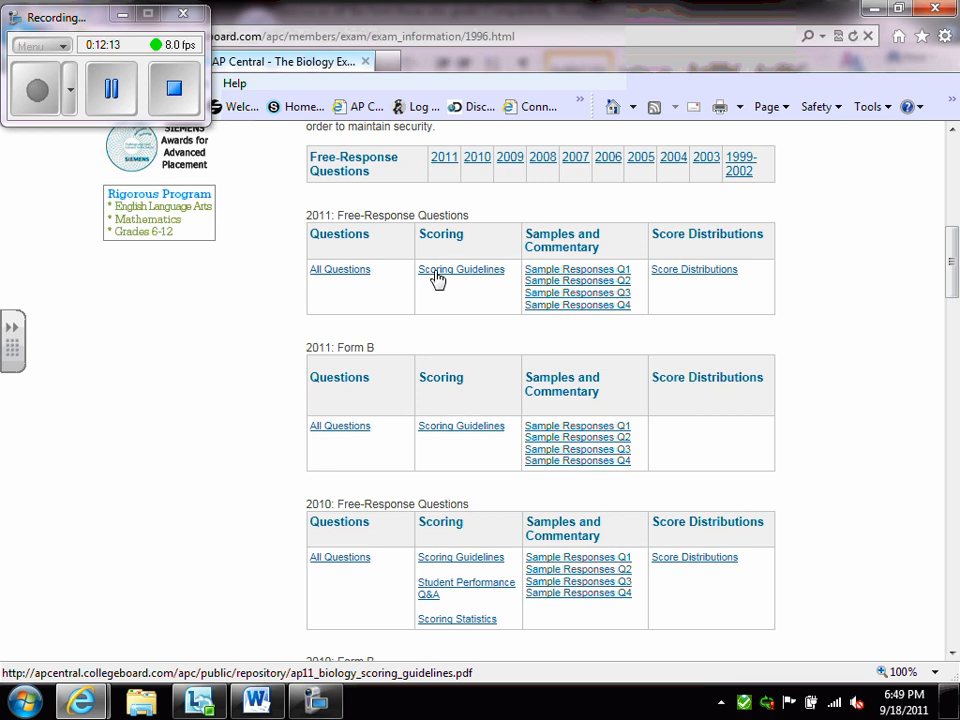
mouse_move(704, 288)
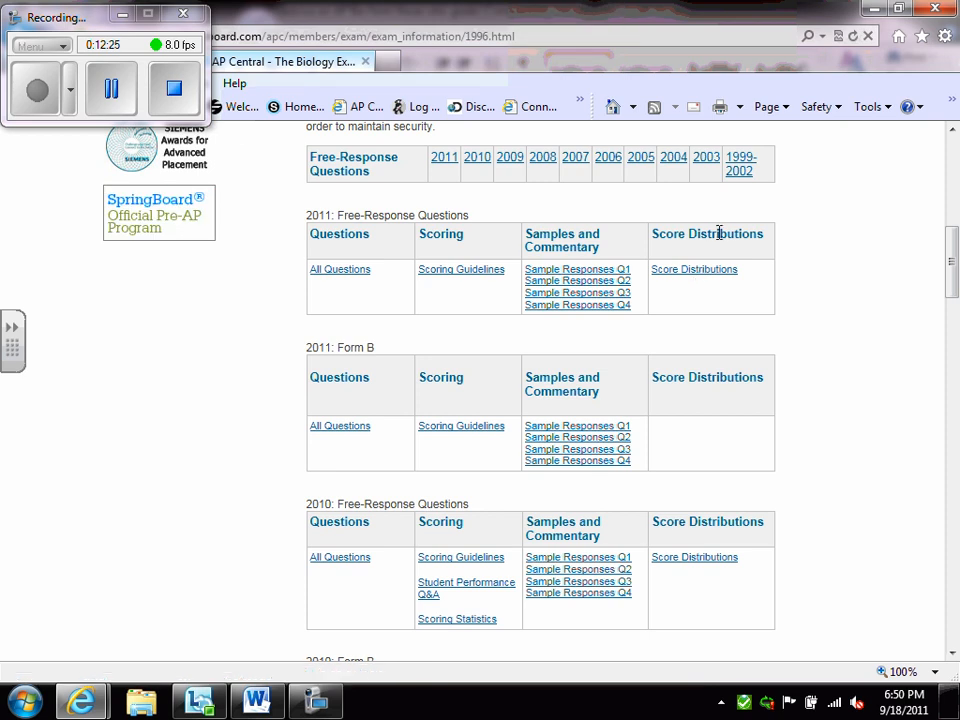
scroll(up, 3)
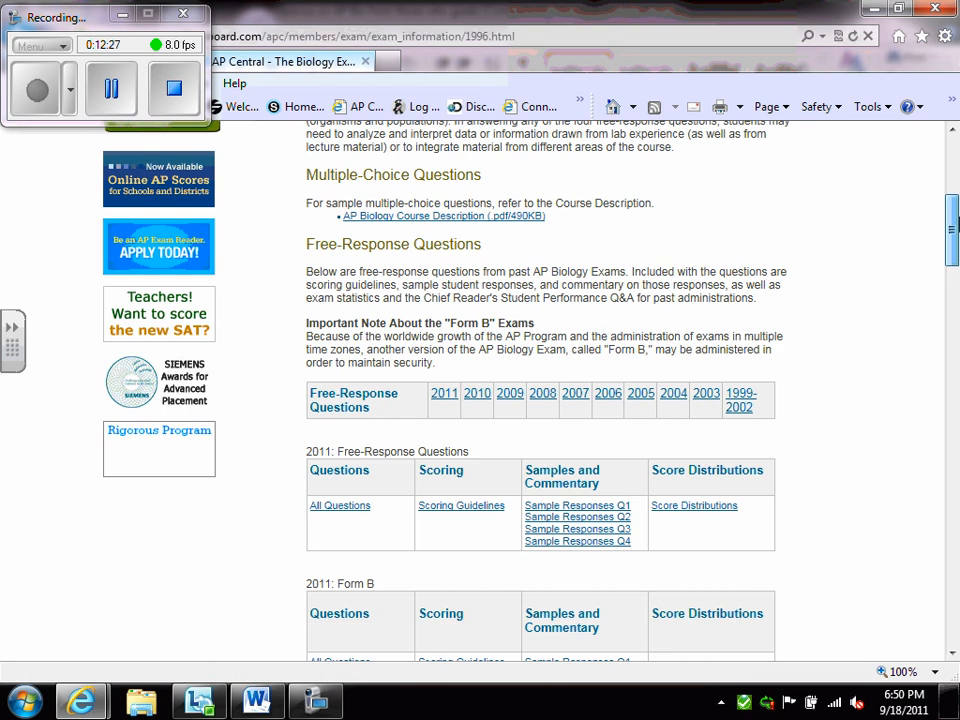
scroll(down, 3)
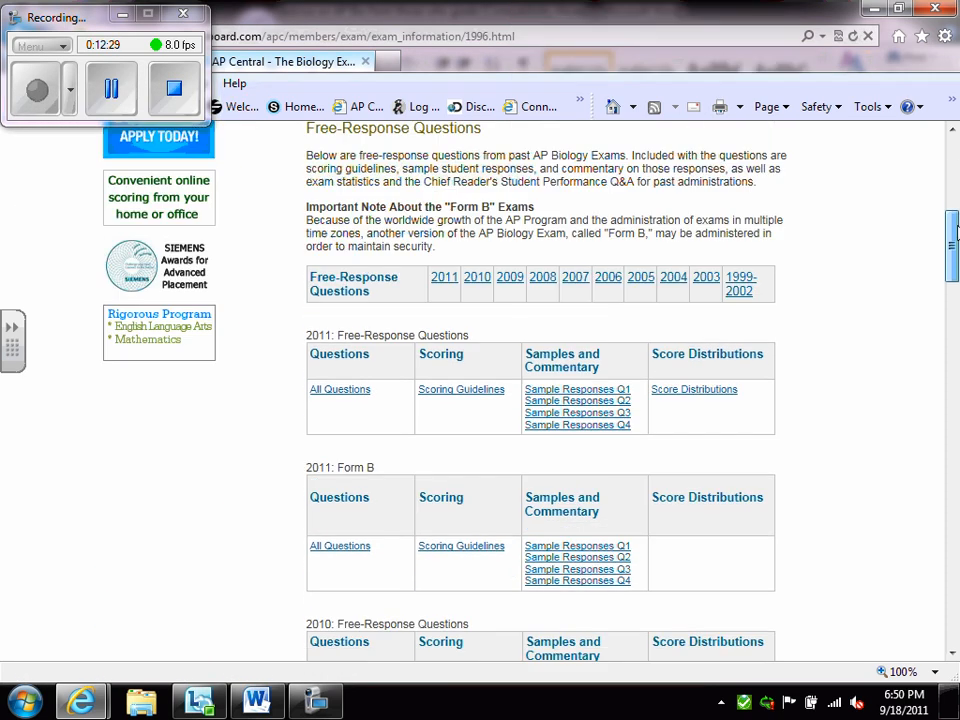
scroll(up, 3)
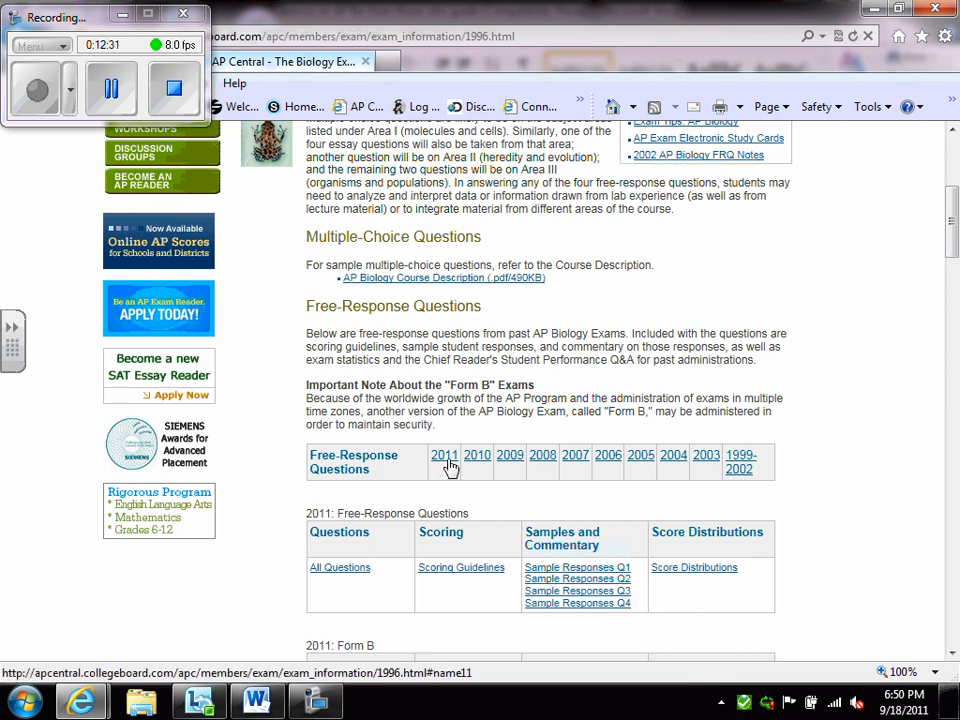
mouse_move(740, 462)
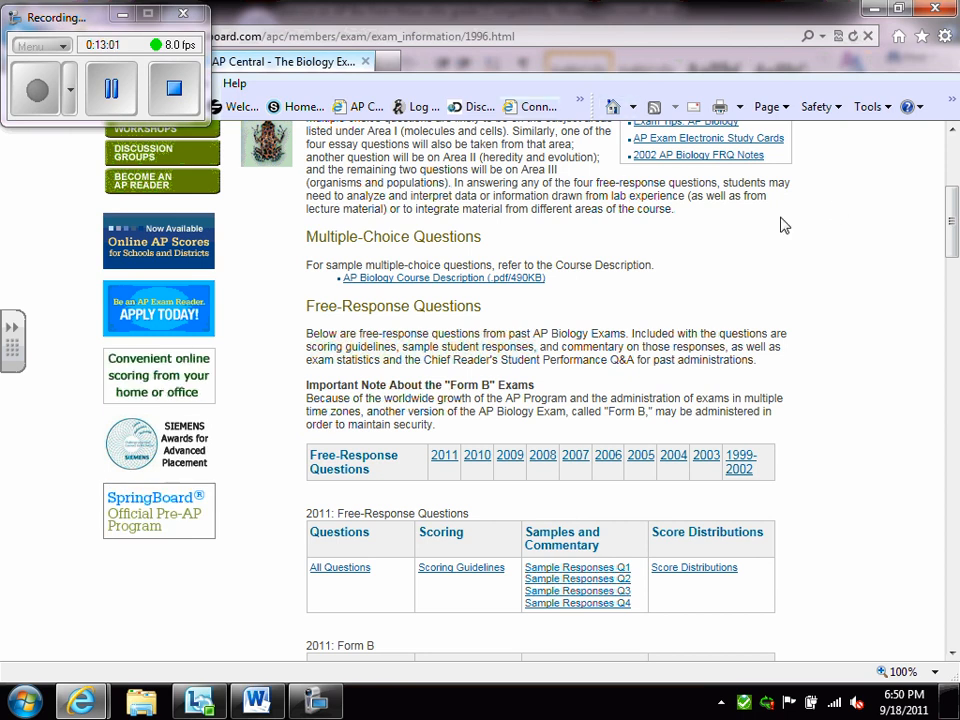
scroll(up, 3)
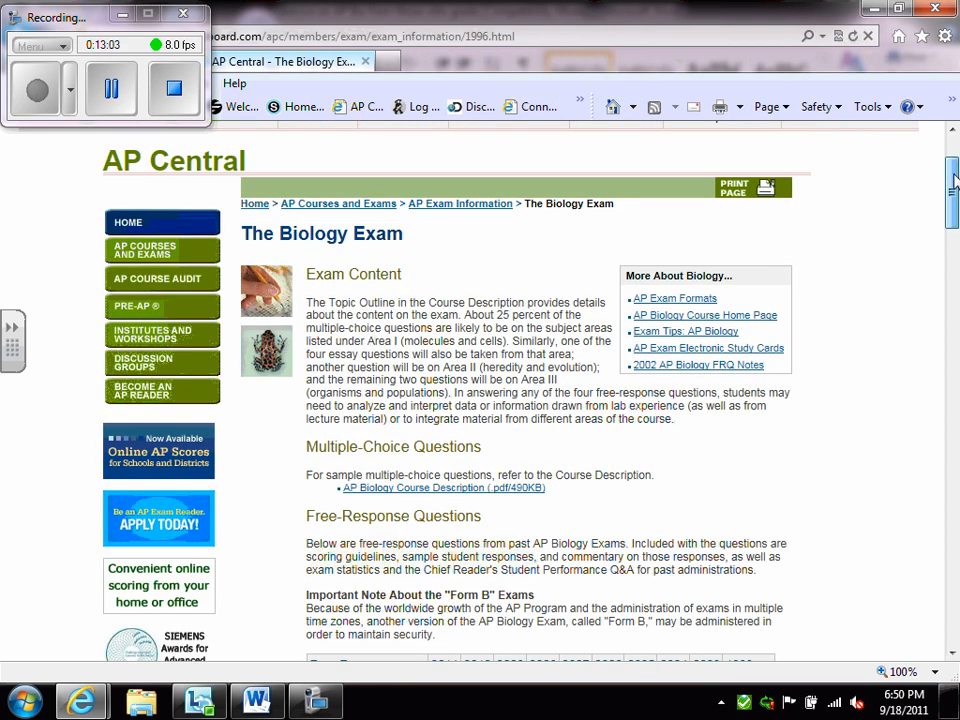
scroll(up, 3)
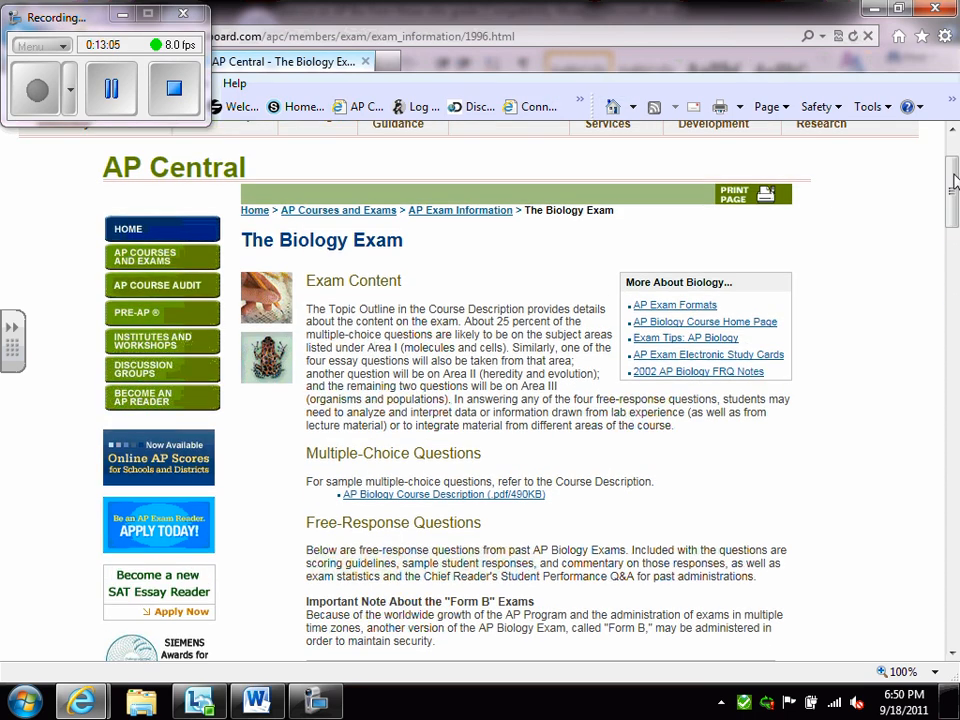
scroll(down, 3)
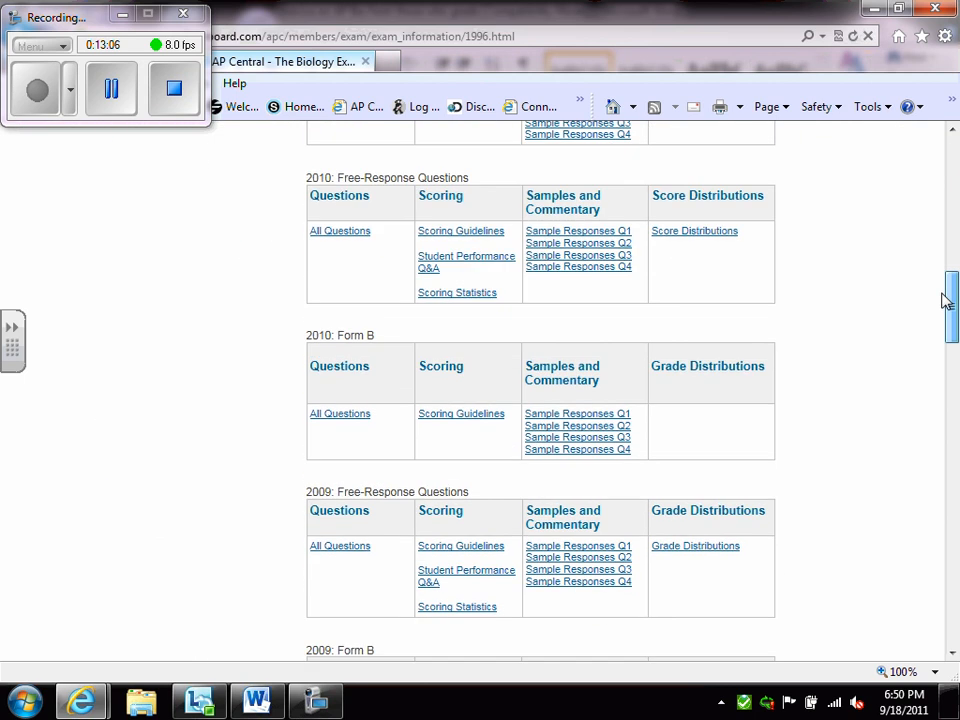
scroll(down, 3)
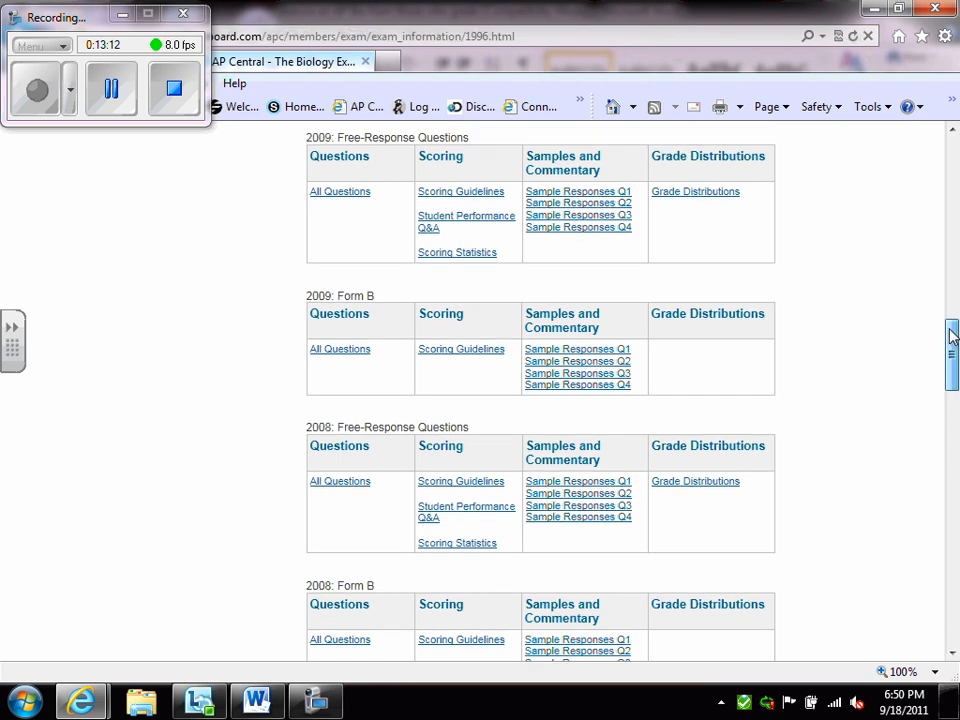
scroll(up, 3)
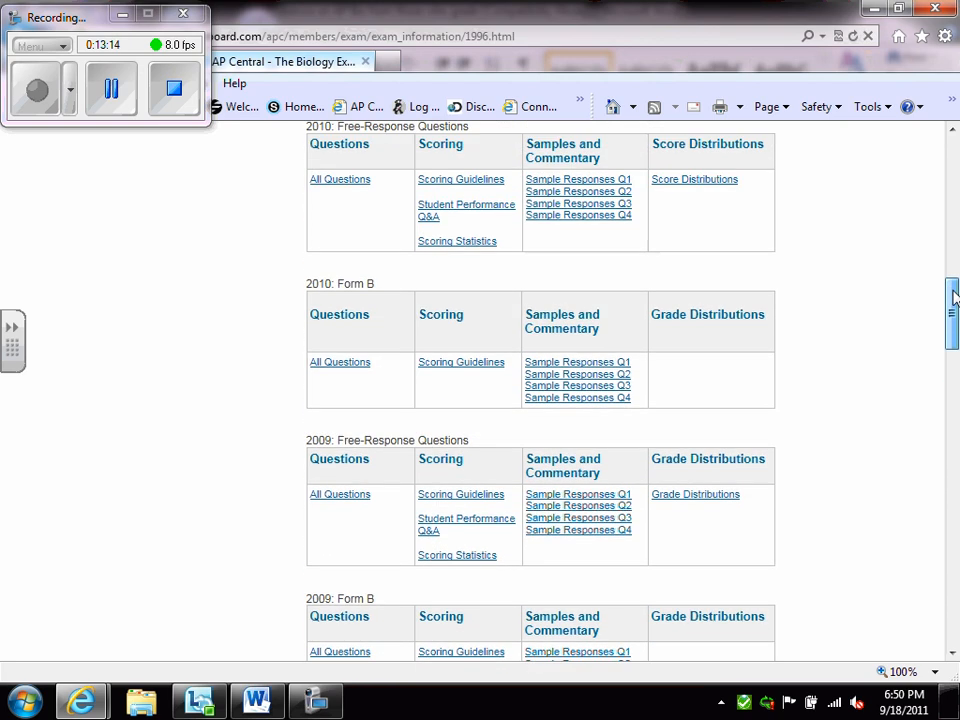
scroll(up, 3)
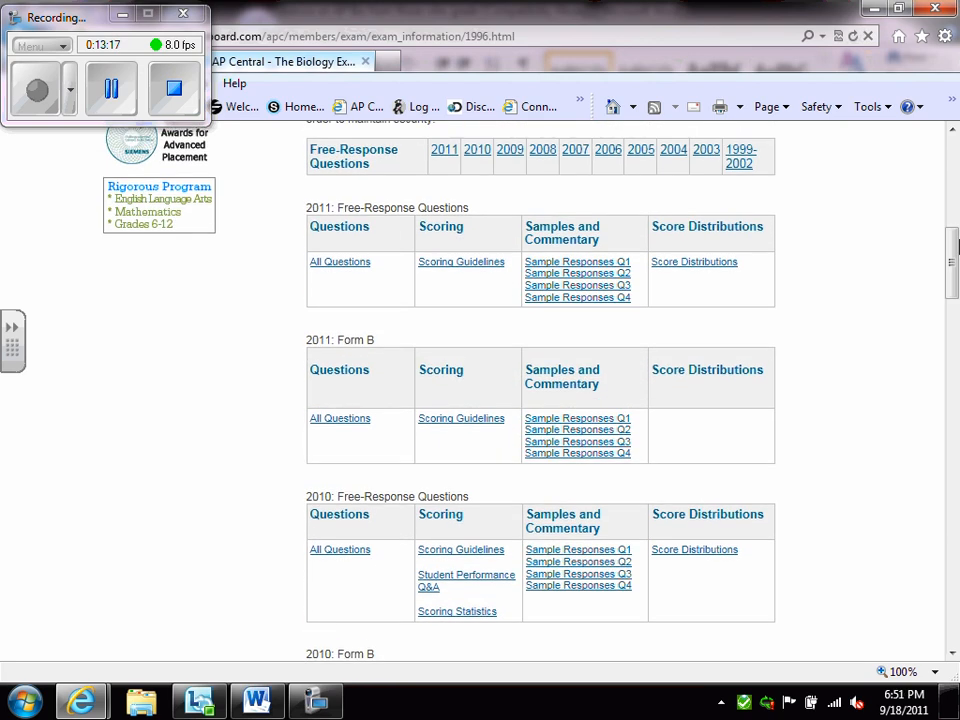